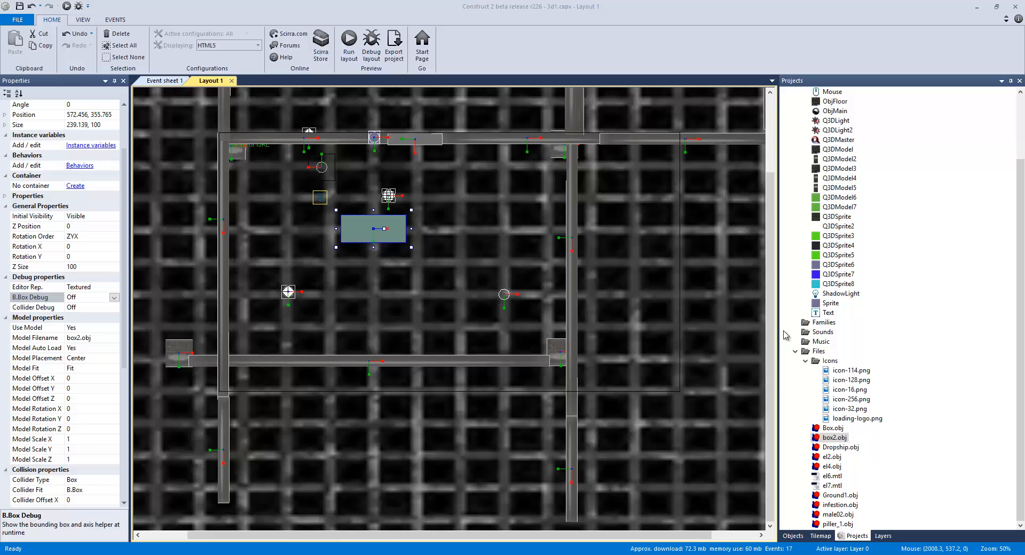
{"action": "mouse_move", "coordinate": [801, 331]}
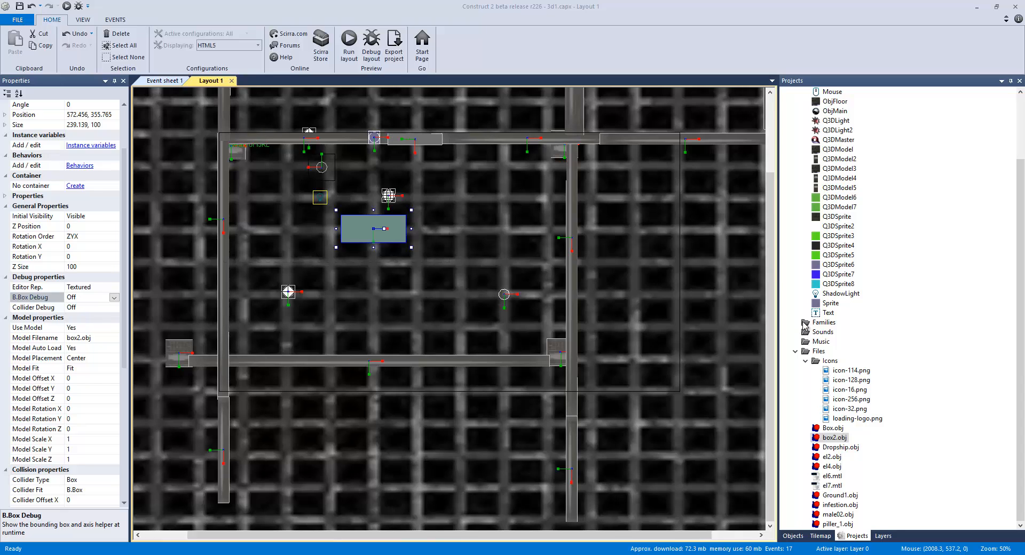
{"action": "mouse_move", "coordinate": [908, 293]}
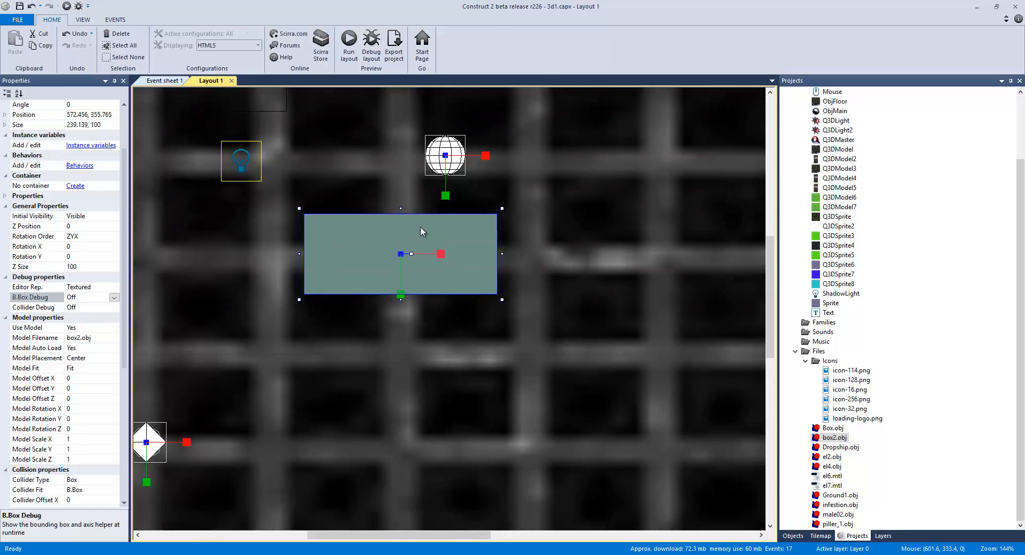
- Preview the Construct 2 layout once and return to the editor
{"action": "scroll", "scroll_direction": "down", "scroll_amount": 3}
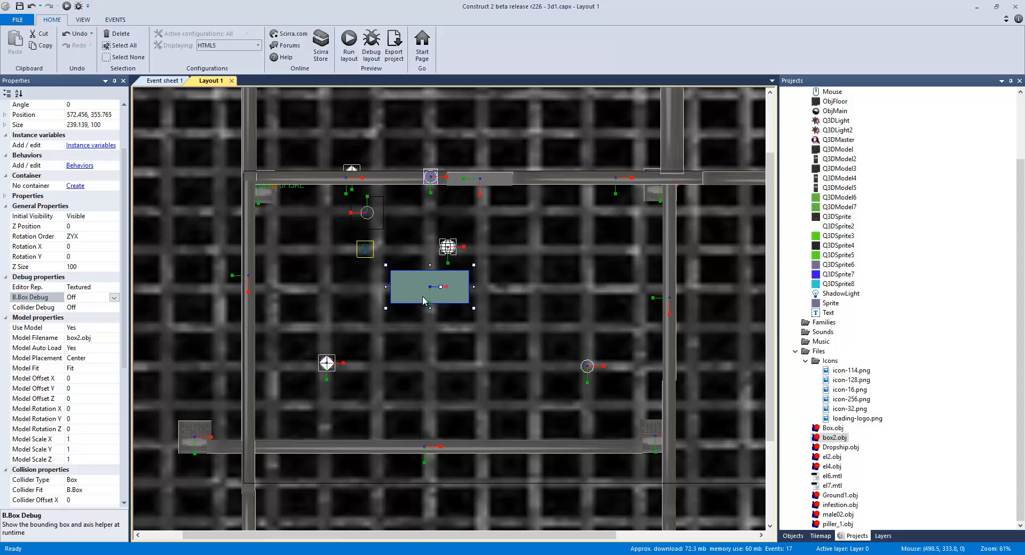
{"action": "mouse_move", "coordinate": [388, 132]}
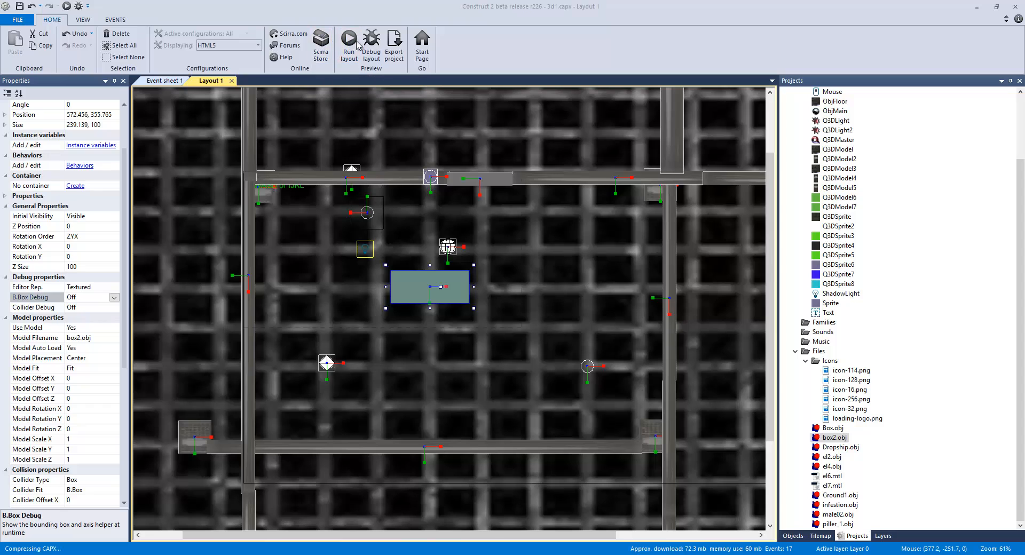
{"action": "left_click", "coordinate": [348, 42]}
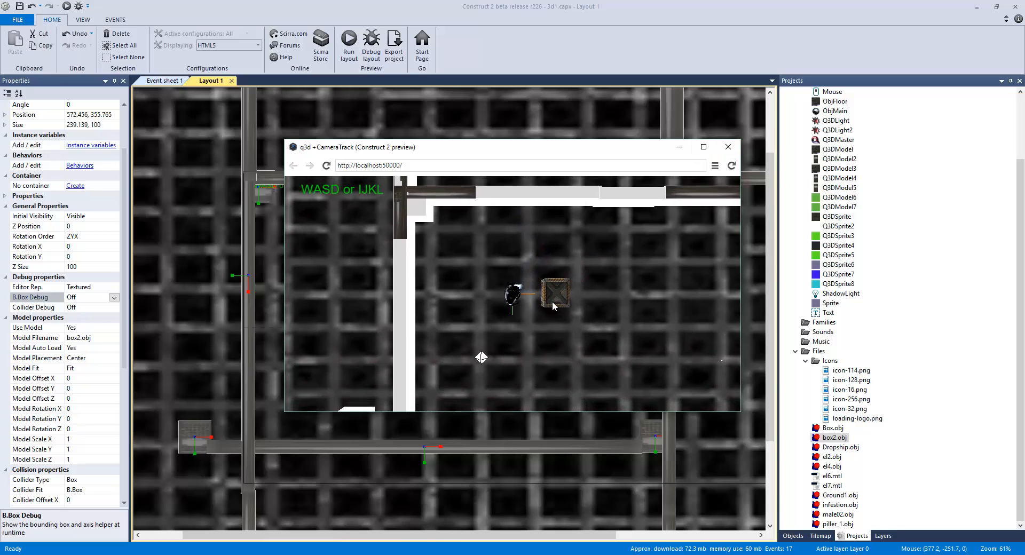
{"action": "mouse_move", "coordinate": [599, 291]}
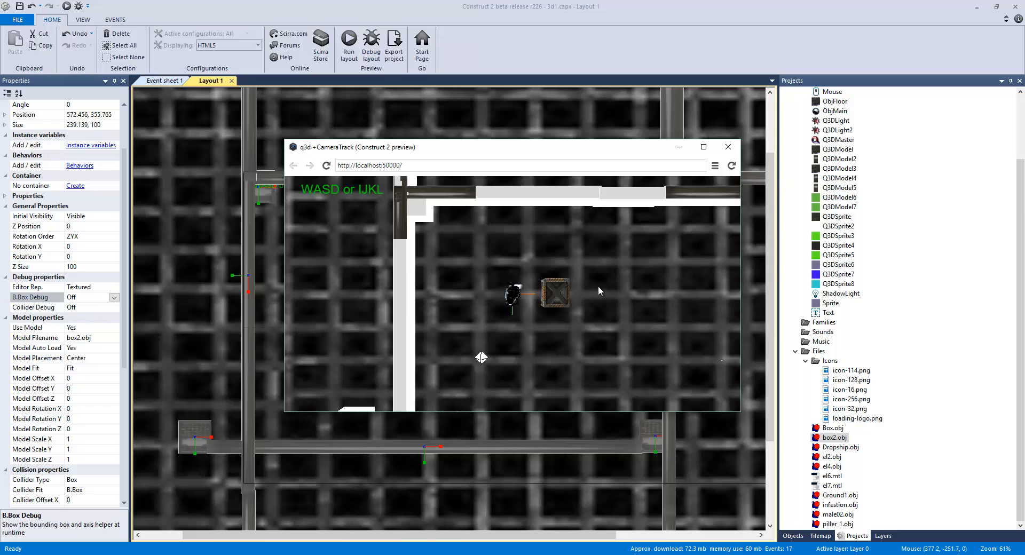
{"action": "mouse_move", "coordinate": [533, 311]}
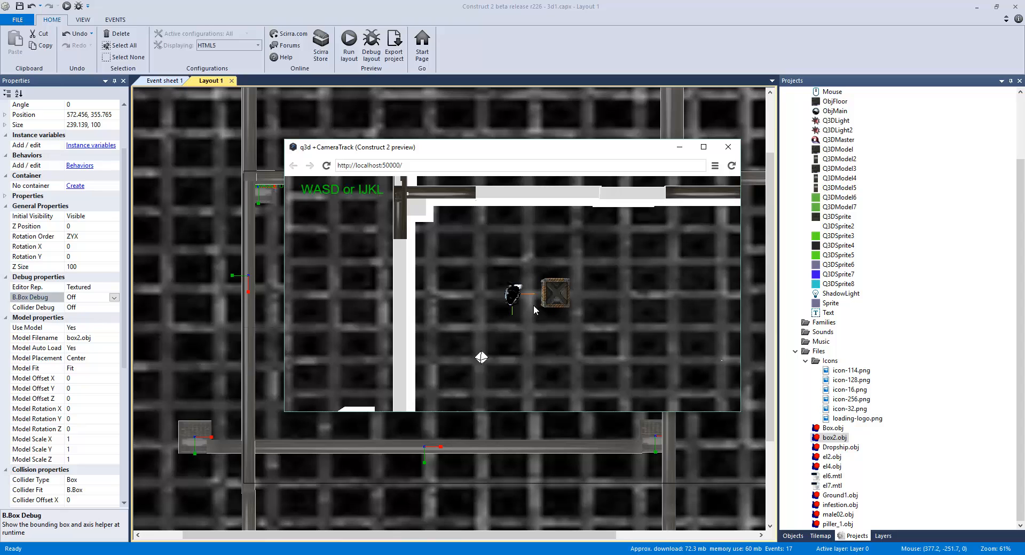
{"action": "left_click", "coordinate": [727, 146]}
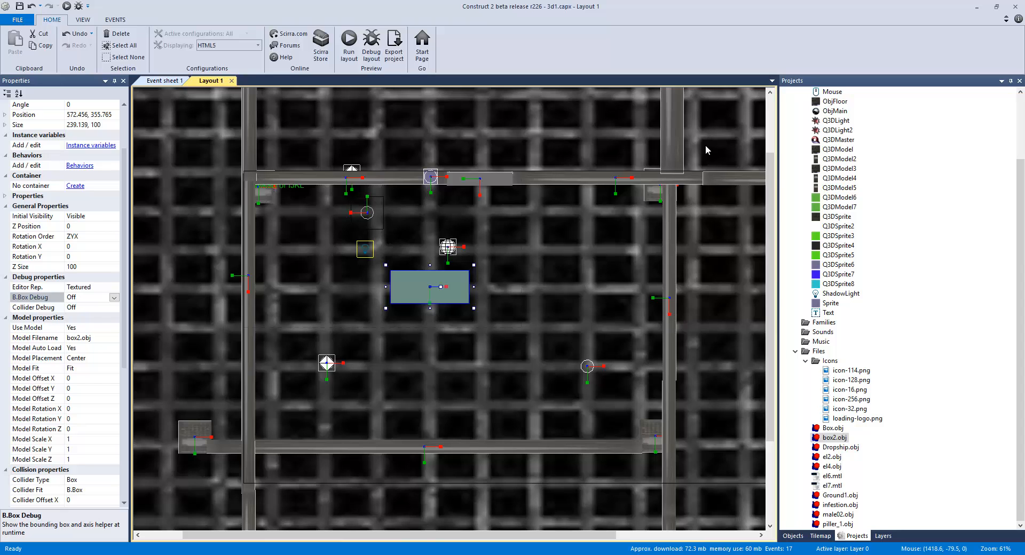
{"action": "mouse_move", "coordinate": [750, 232]}
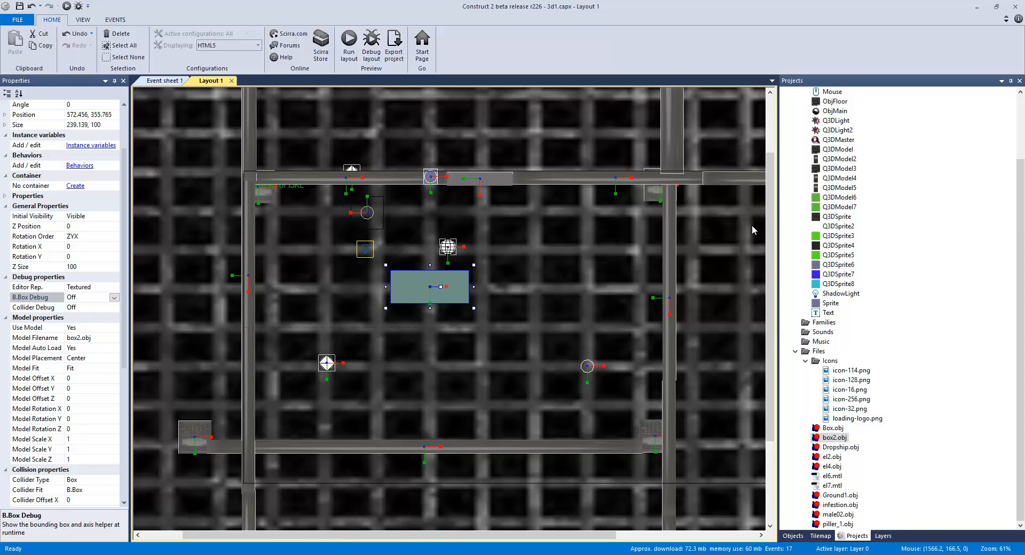
{"action": "mouse_move", "coordinate": [419, 338]}
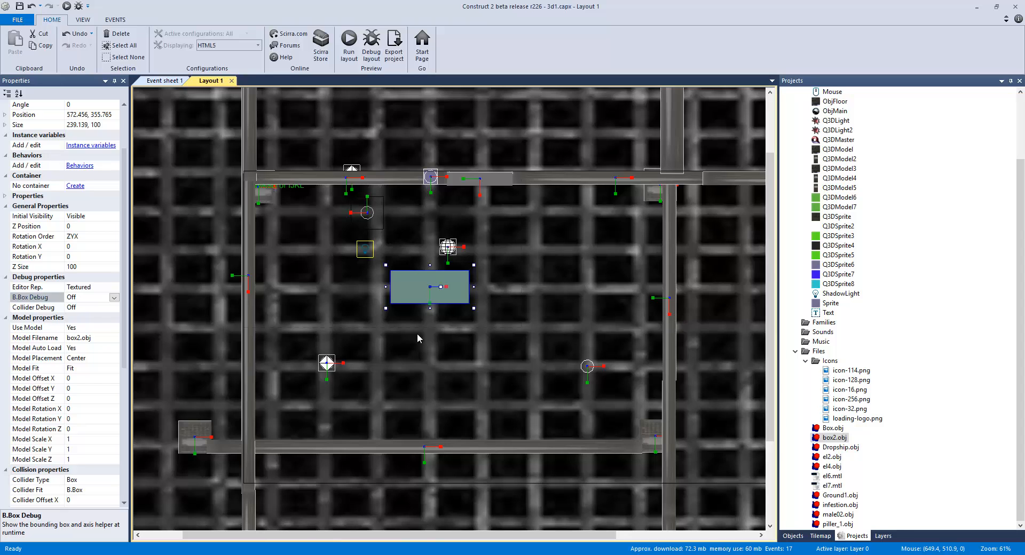
{"action": "mouse_move", "coordinate": [516, 255]}
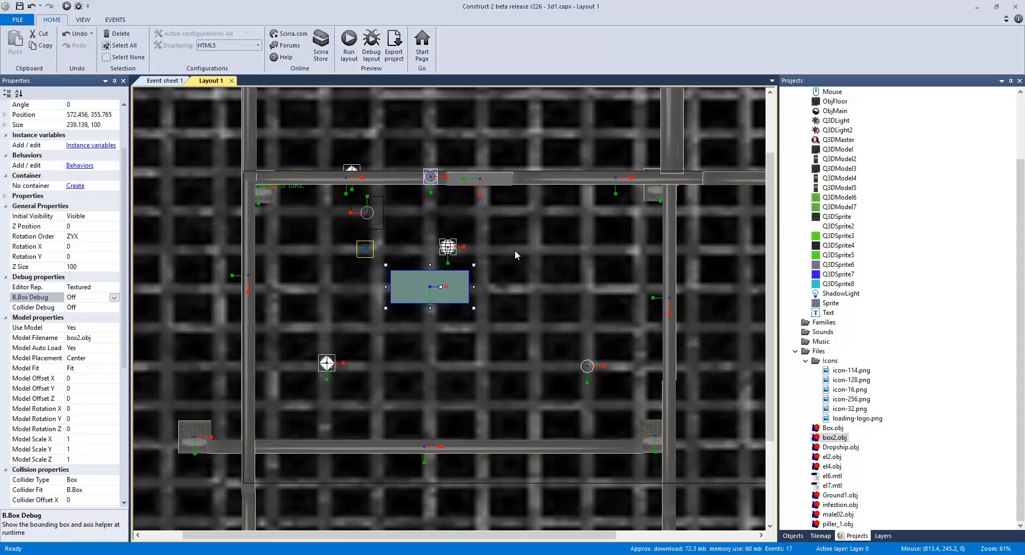
{"action": "mouse_move", "coordinate": [613, 329]}
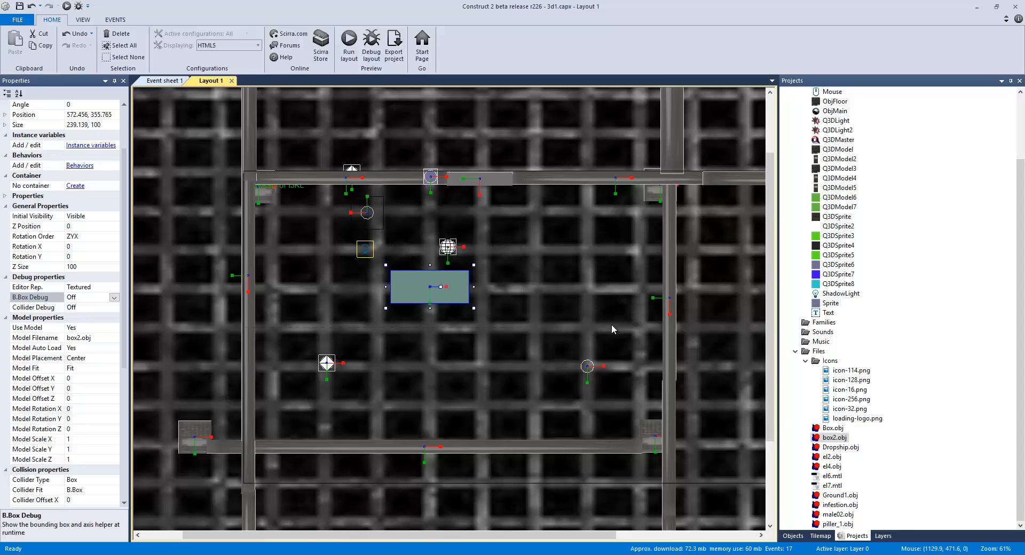
{"action": "mouse_move", "coordinate": [620, 321]}
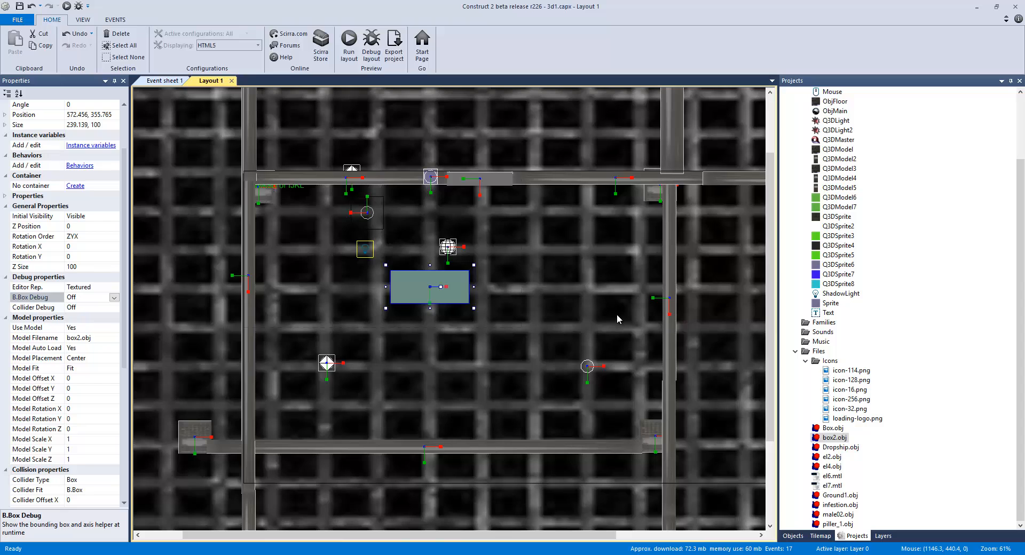
{"action": "mouse_move", "coordinate": [618, 318]}
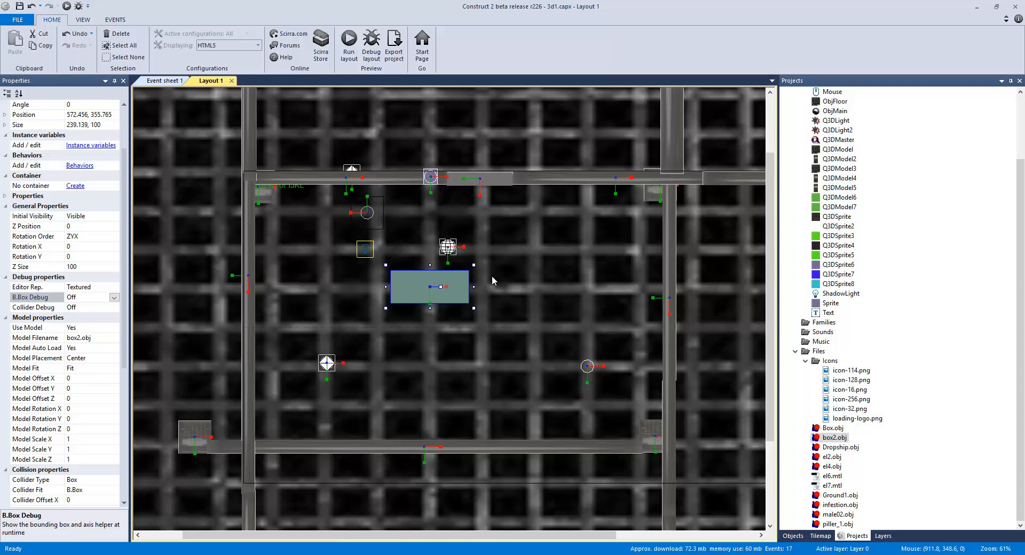
{"action": "mouse_move", "coordinate": [719, 521]}
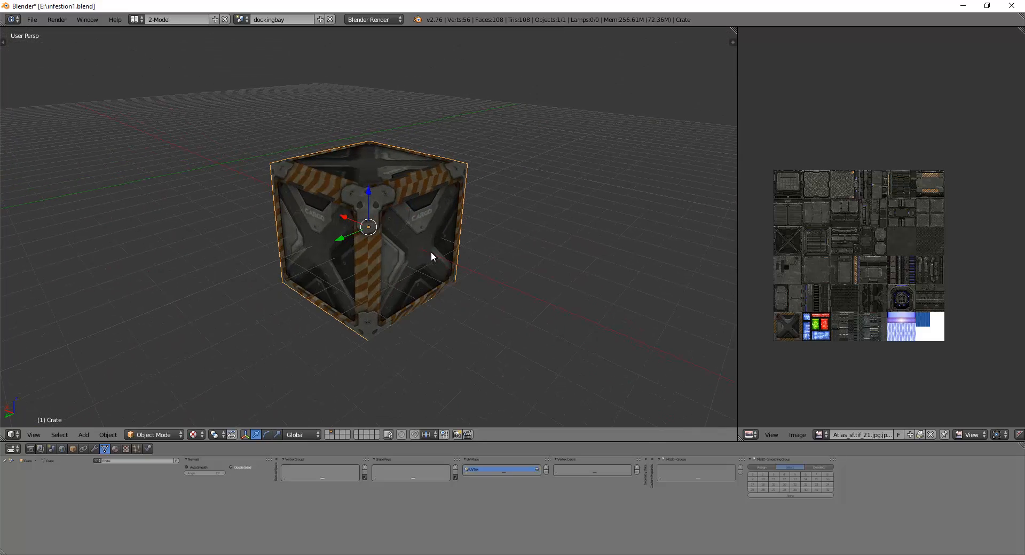
- Inspect the textured crate from several angles in Blender and bring up the export formats
{"action": "left_click_drag", "start_coordinate": [432, 255], "coordinate": [400, 244]}
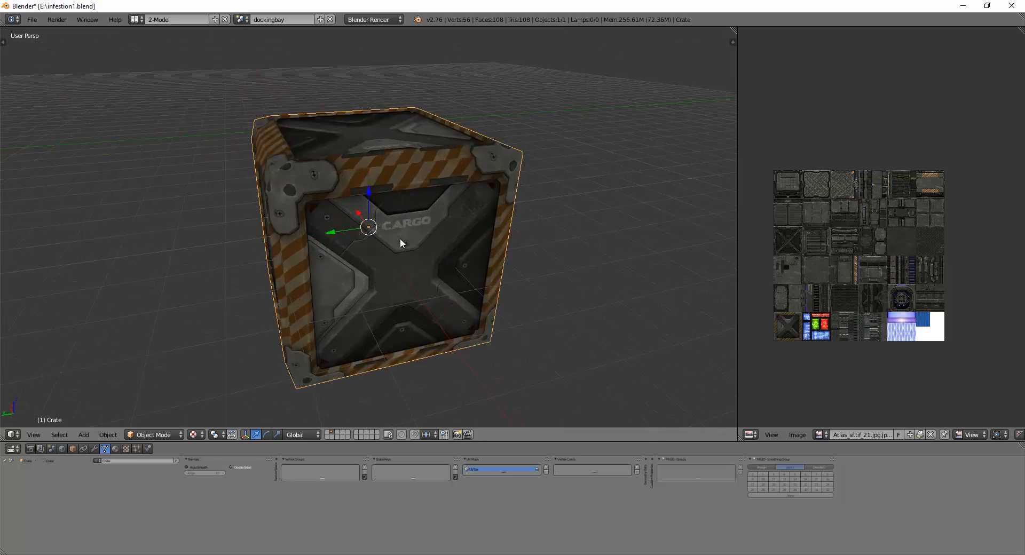
{"action": "left_click_drag", "start_coordinate": [401, 243], "coordinate": [227, 217]}
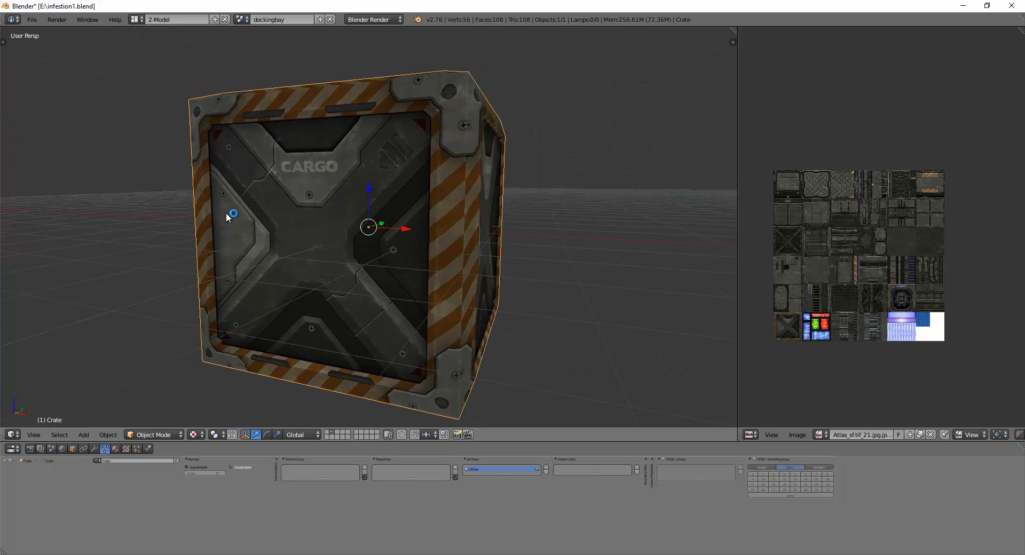
{"action": "left_click", "coordinate": [31, 19]}
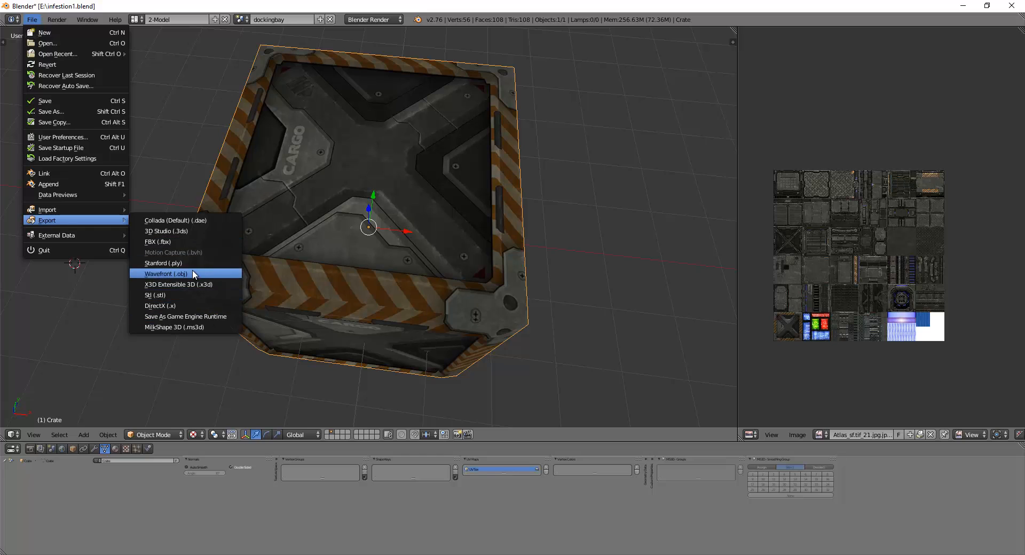
- Export the crate as Wavefront OBJ named orangeboxv1
{"action": "left_click", "coordinate": [164, 274]}
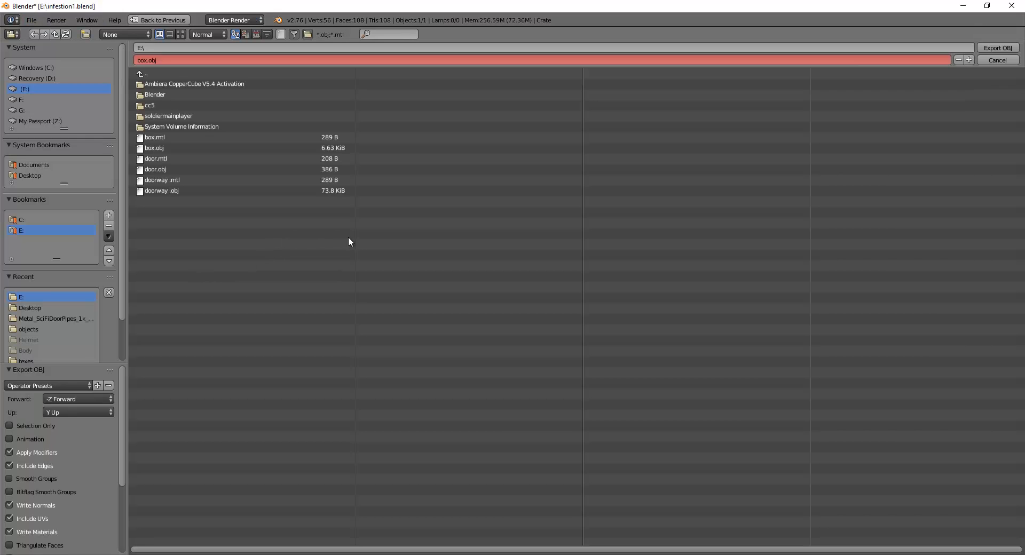
{"action": "mouse_move", "coordinate": [193, 60]}
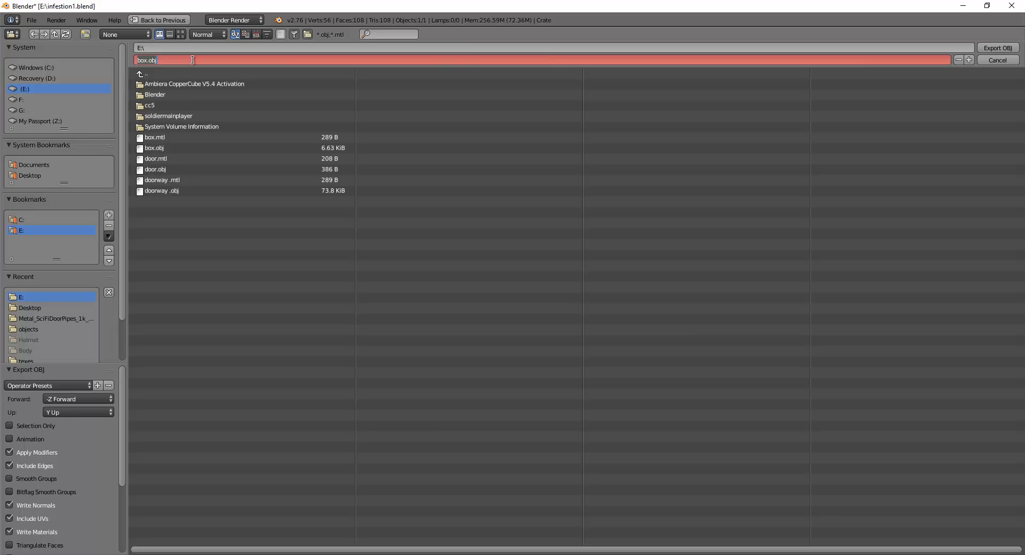
{"action": "type", "text": "orange"}
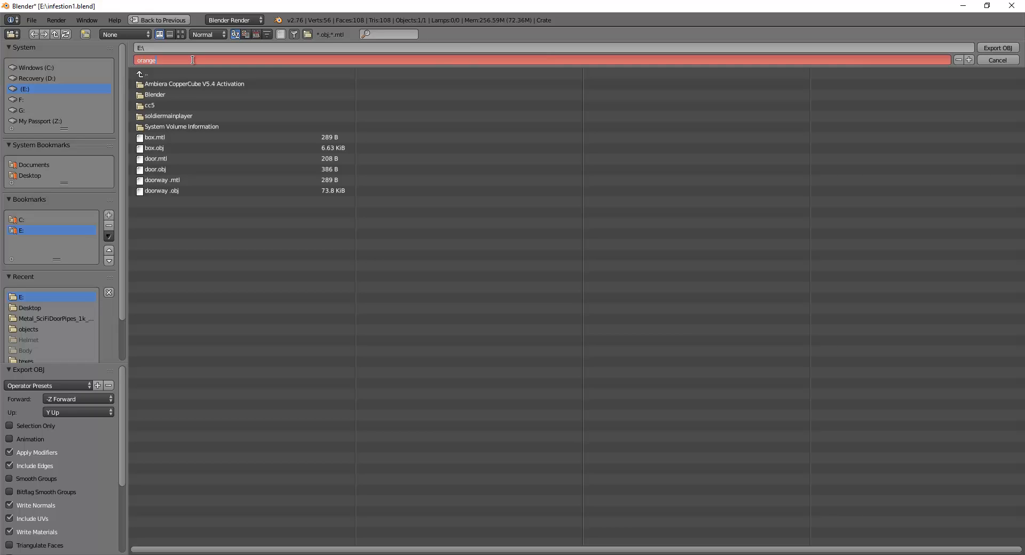
{"action": "type", "text": "box"}
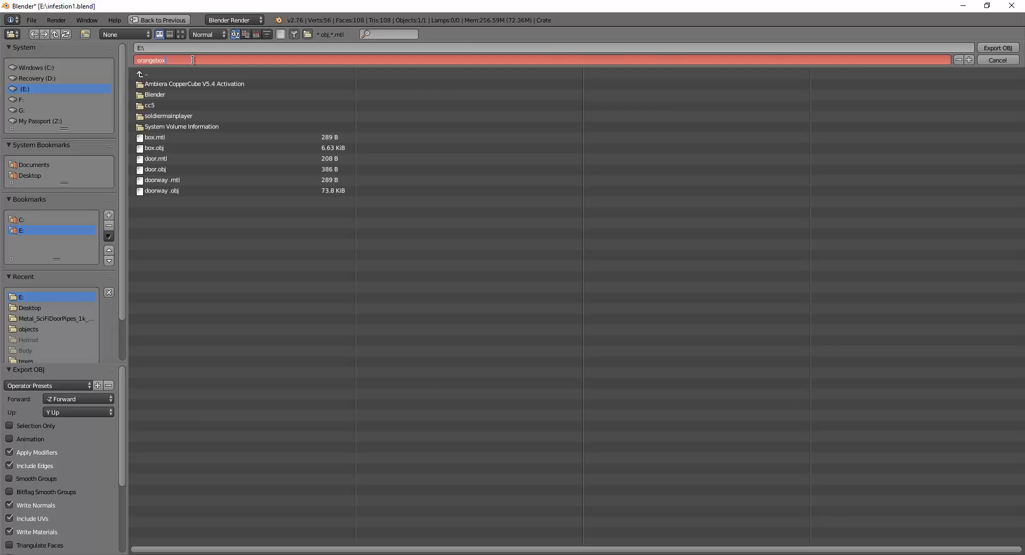
{"action": "type", "text": "v1"}
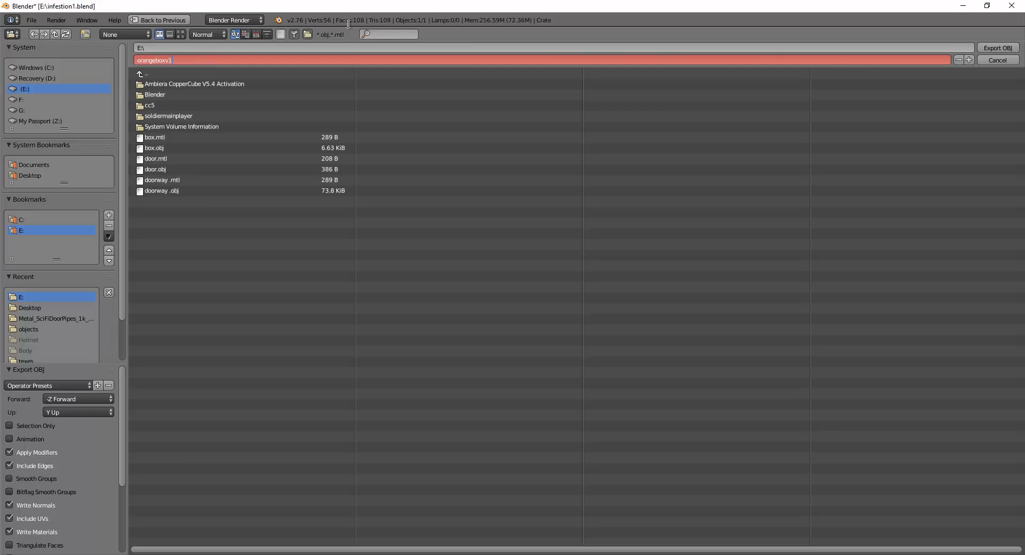
{"action": "left_click", "coordinate": [997, 60]}
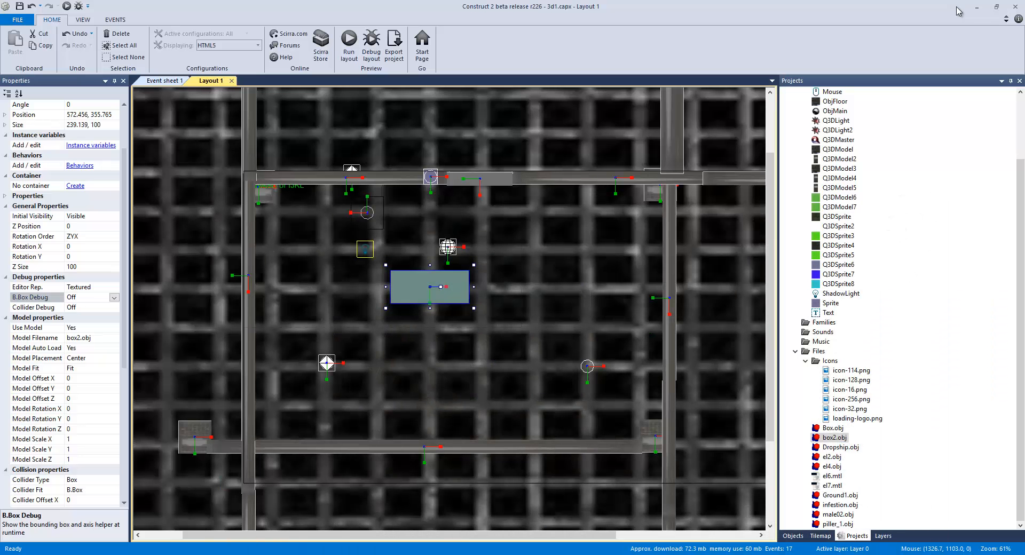
{"action": "mouse_move", "coordinate": [956, 13]}
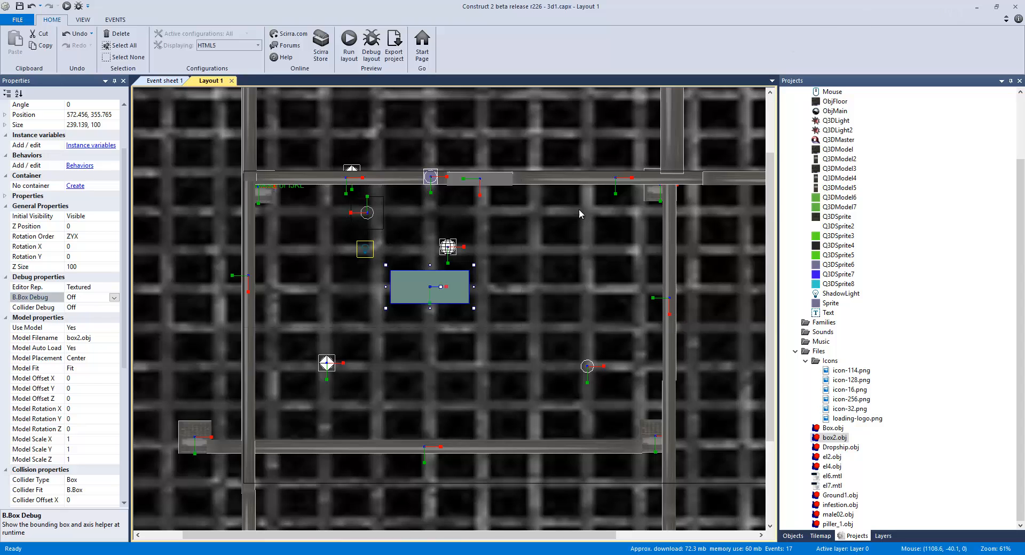
{"action": "mouse_move", "coordinate": [385, 127]}
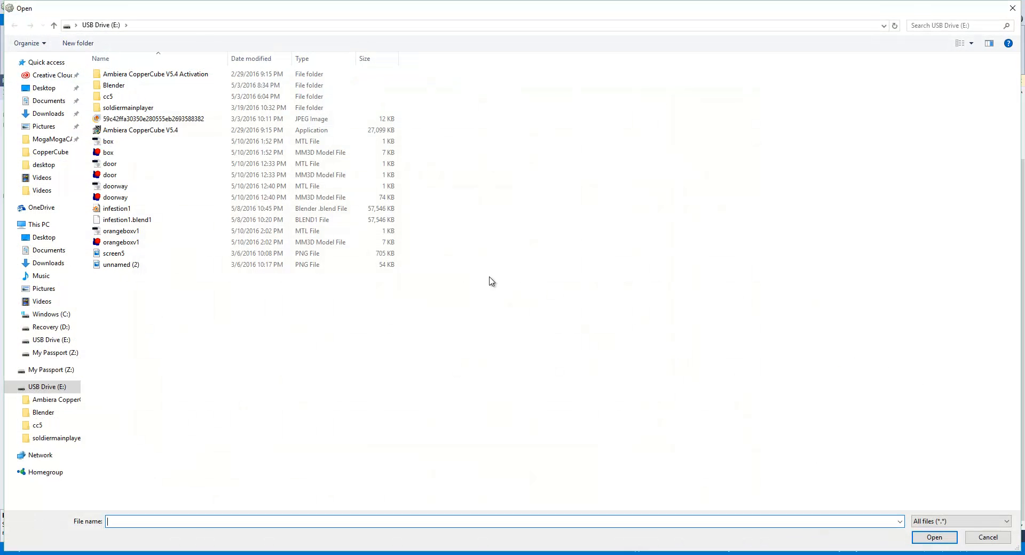
- Import orangeboxv1.obj into the project's Files folder
{"action": "left_click", "coordinate": [110, 175]}
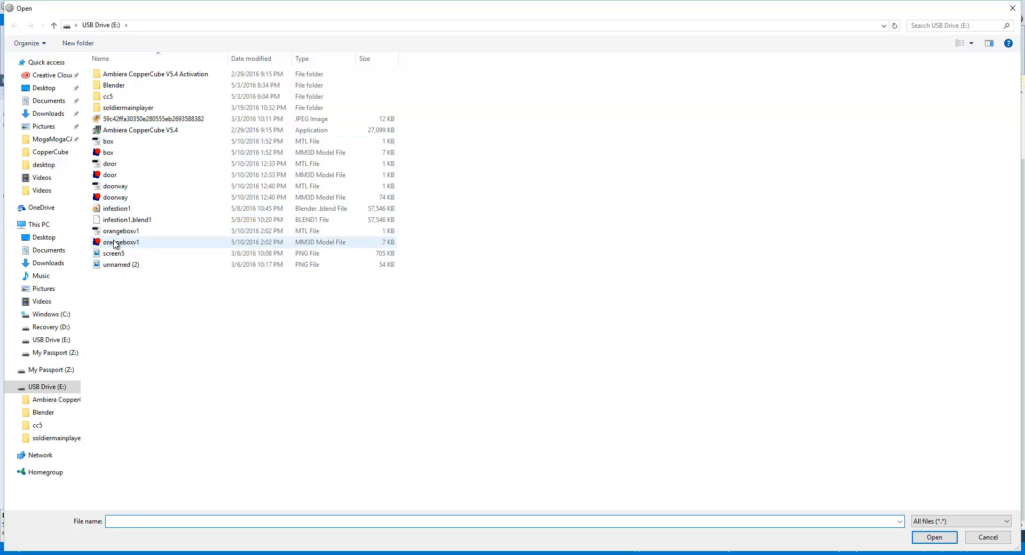
{"action": "left_click", "coordinate": [122, 242]}
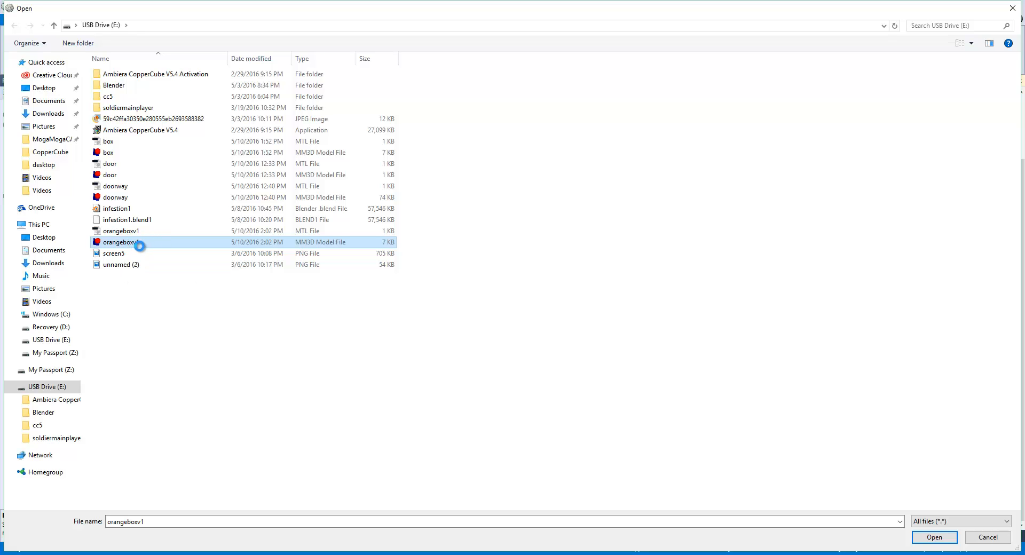
{"action": "left_click", "coordinate": [933, 537]}
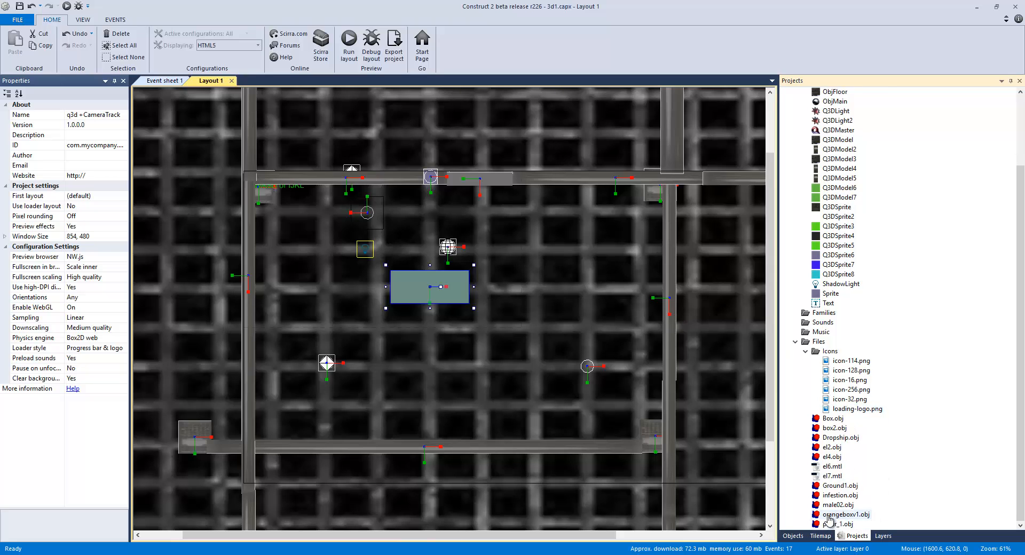
{"action": "left_click", "coordinate": [846, 515]}
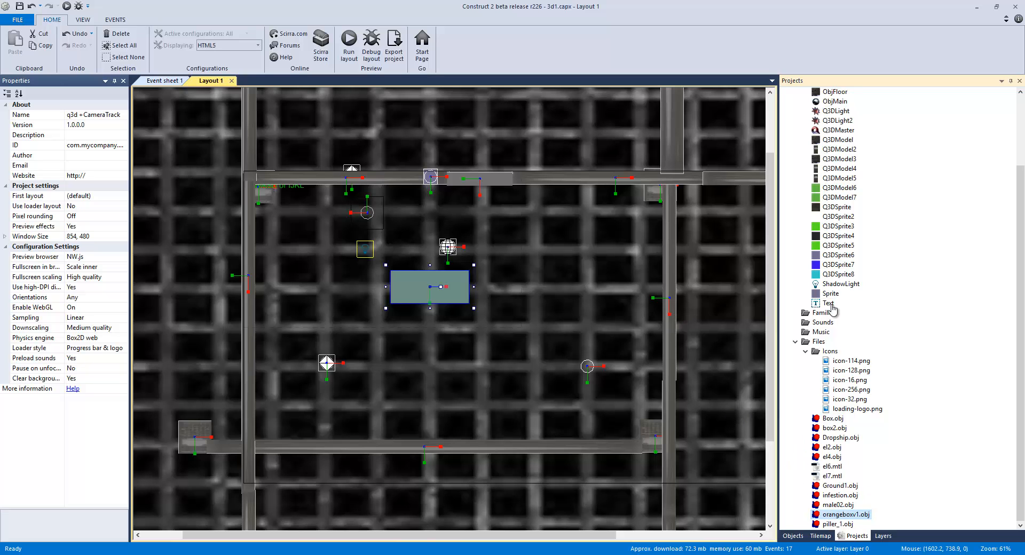
{"action": "double_click", "coordinate": [845, 515]}
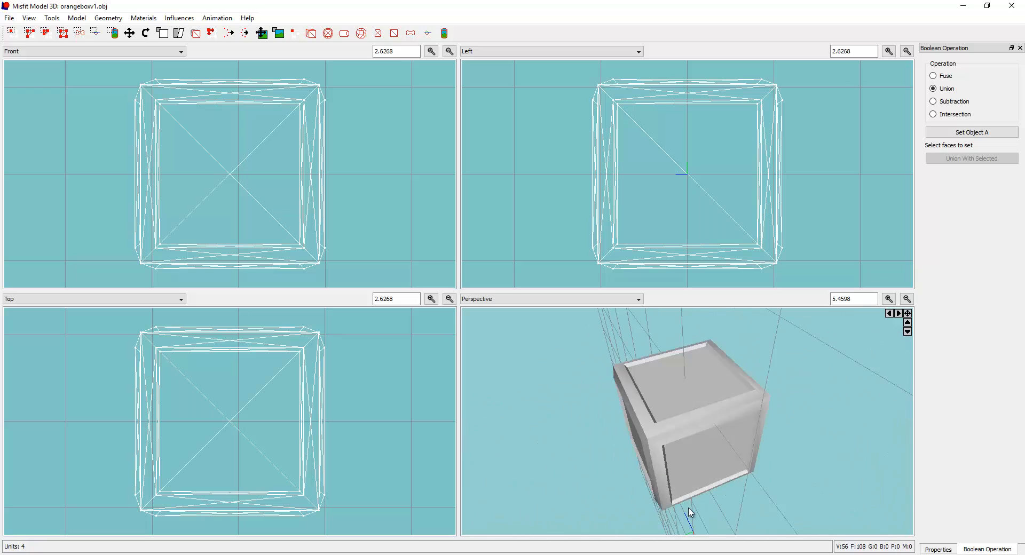
{"action": "left_click_drag", "start_coordinate": [690, 514], "coordinate": [730, 329]}
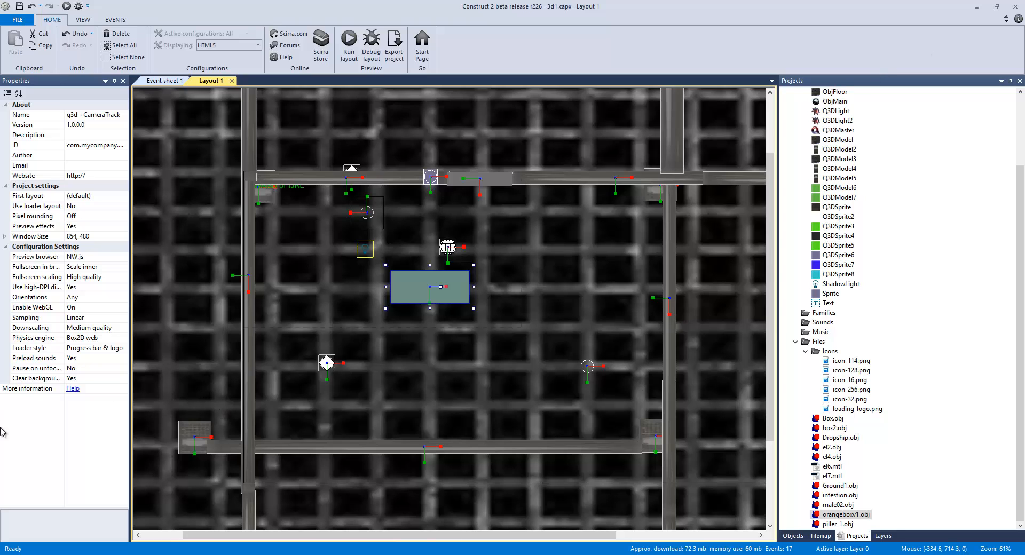
{"action": "mouse_move", "coordinate": [566, 269]}
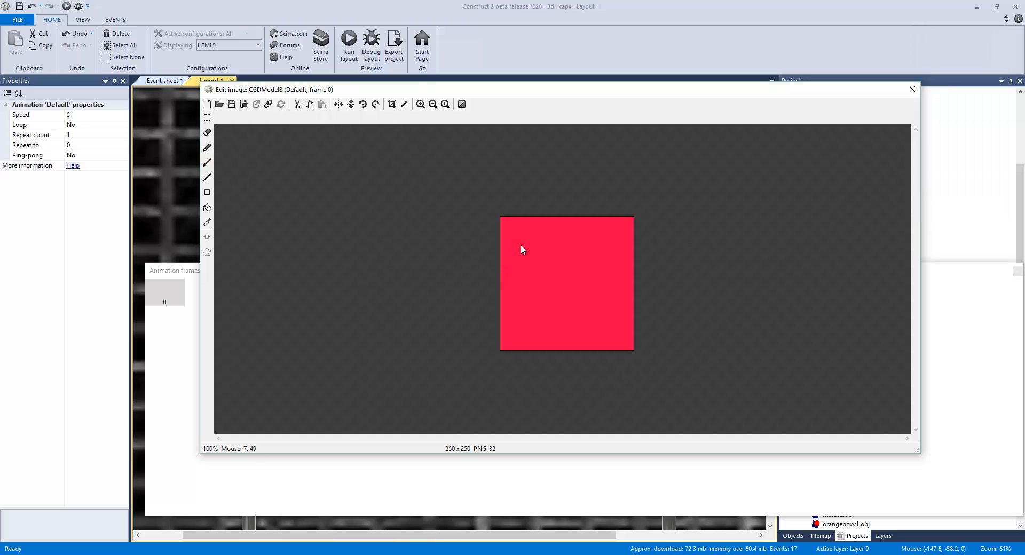
- Scribble purple pencil strokes on Q3DModel8's red texture and show it textured in the editor
{"action": "left_click", "coordinate": [207, 147]}
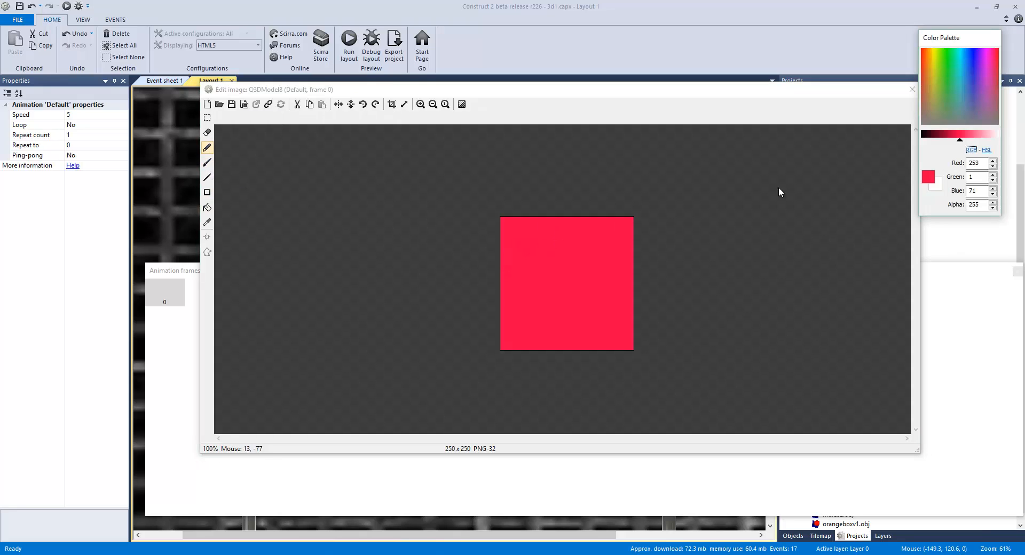
{"action": "left_click", "coordinate": [958, 115]}
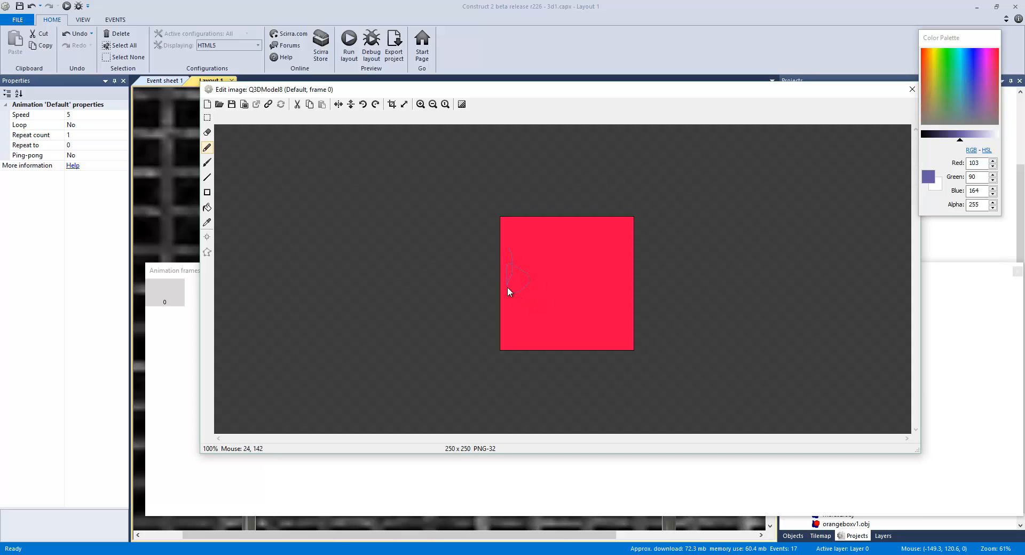
{"action": "left_click_drag", "start_coordinate": [517, 274], "coordinate": [598, 280]}
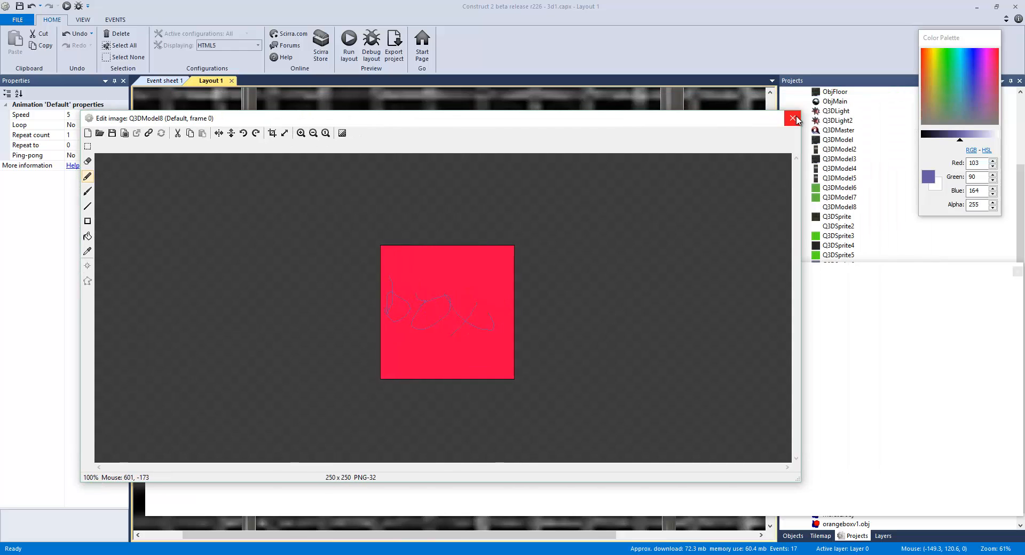
{"action": "left_click", "coordinate": [794, 119]}
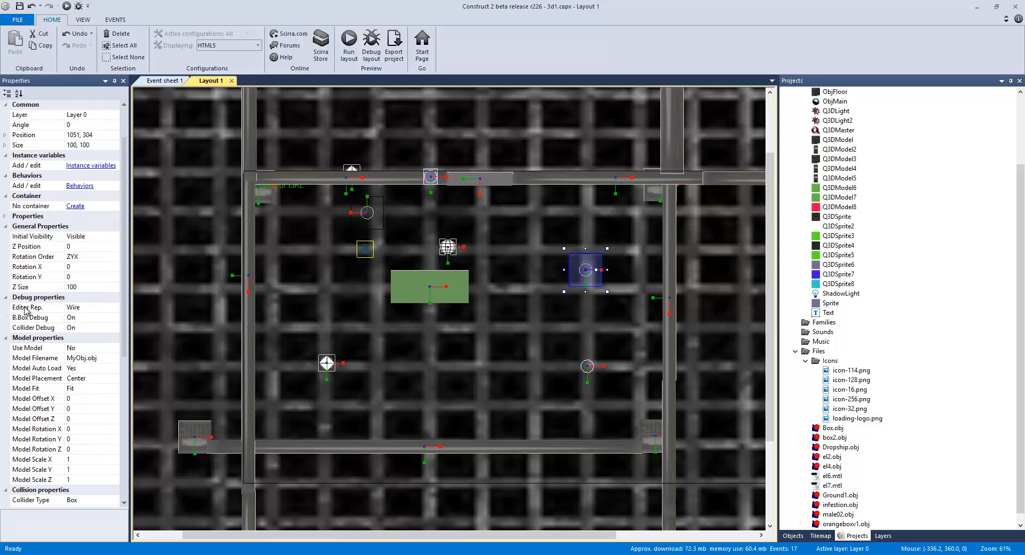
{"action": "left_click", "coordinate": [92, 308]}
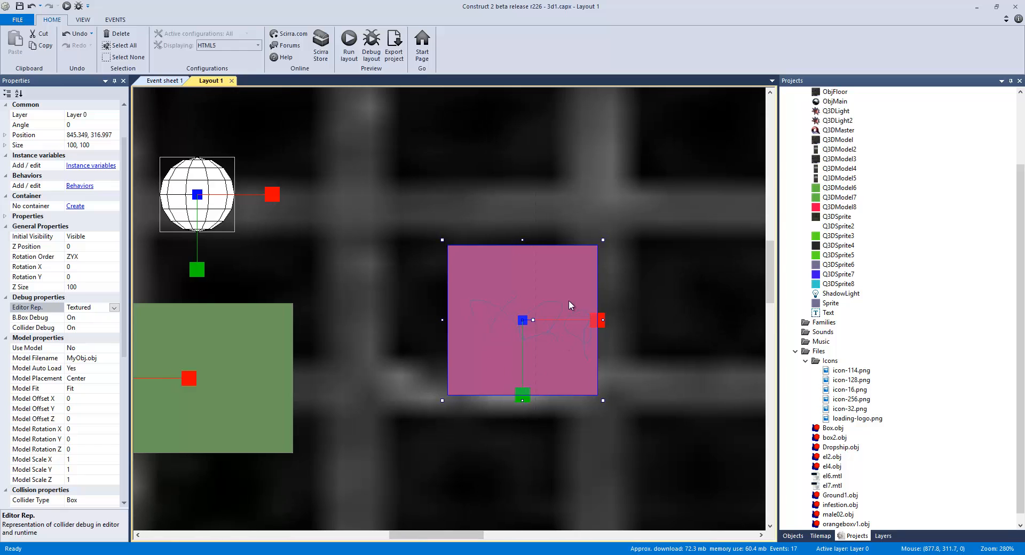
{"action": "mouse_move", "coordinate": [557, 331]}
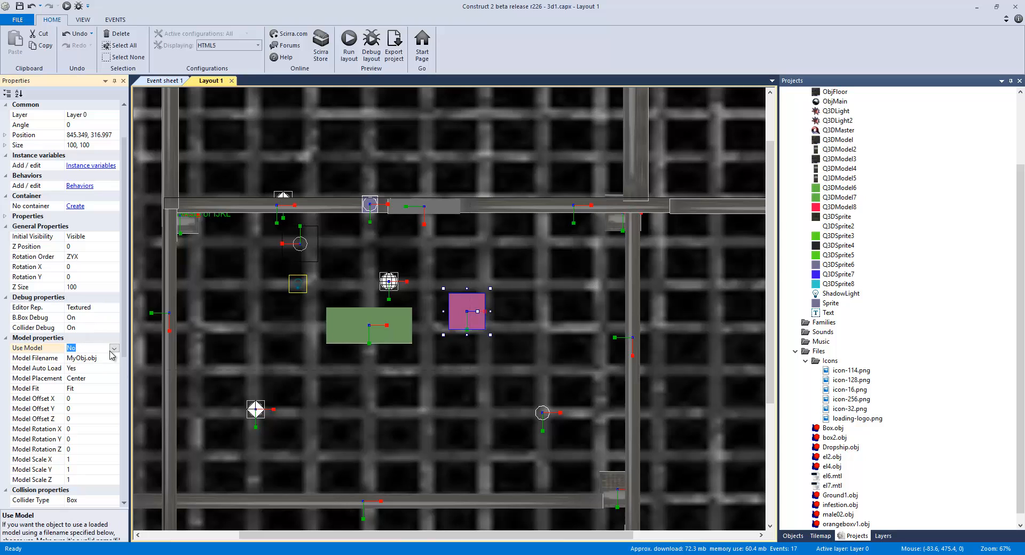
- Set Use Model to Yes and turn off B.Box Debug and Collider Debug
{"action": "left_click", "coordinate": [92, 346]}
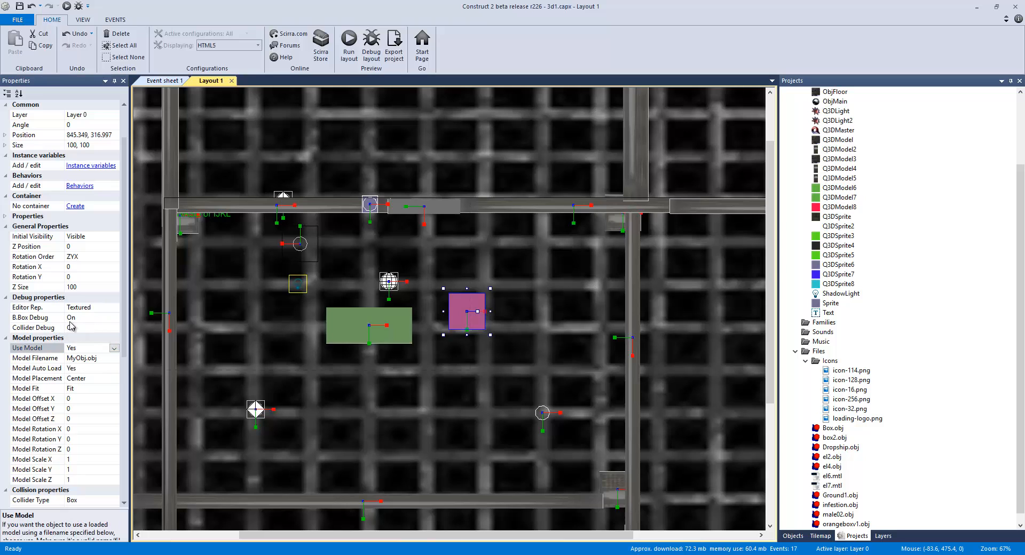
{"action": "left_click", "coordinate": [37, 317]}
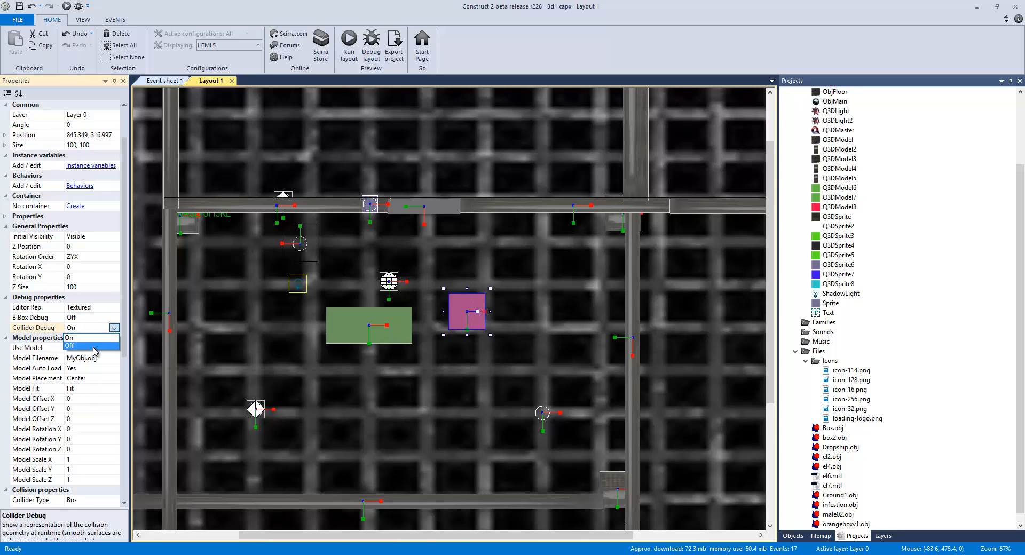
{"action": "left_click", "coordinate": [71, 345]}
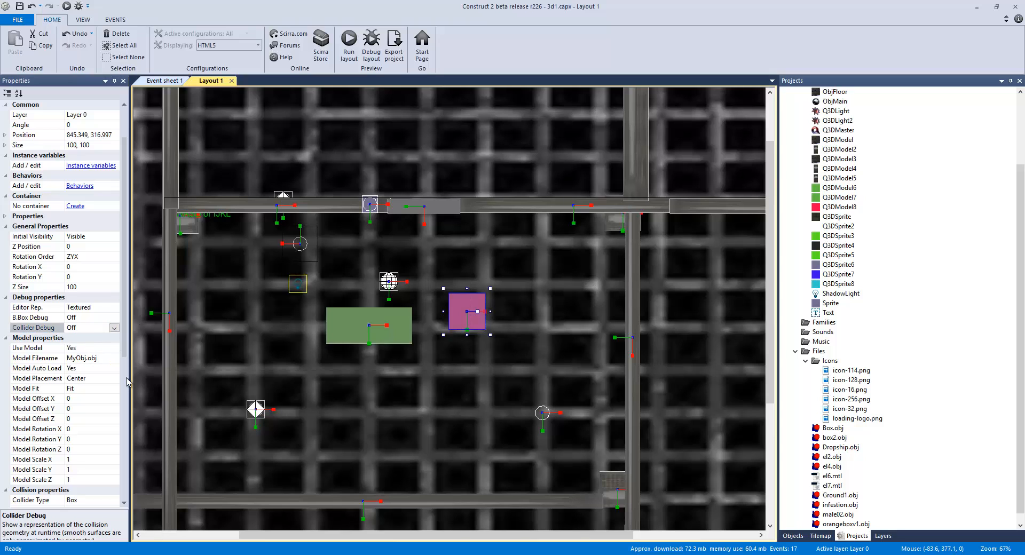
{"action": "mouse_move", "coordinate": [95, 386]}
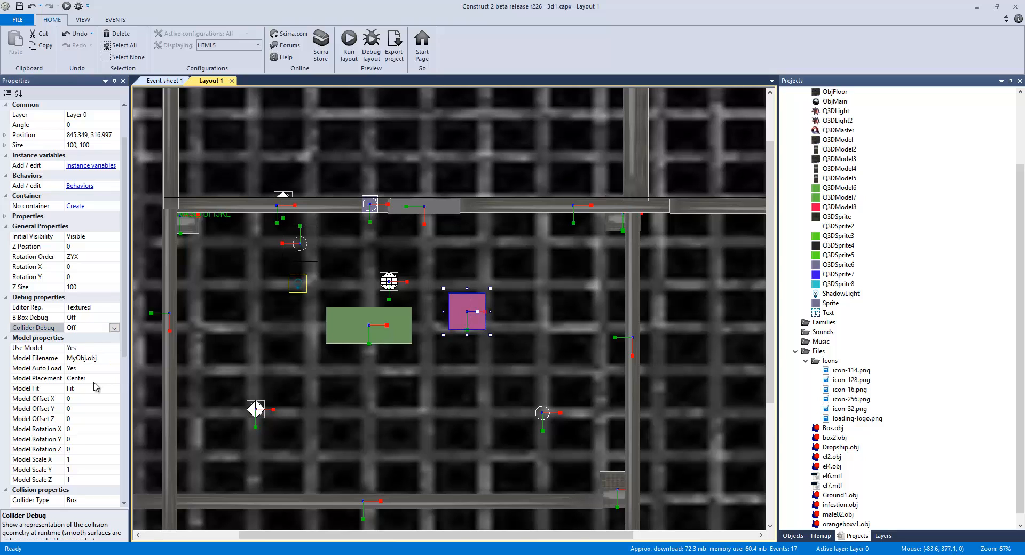
{"action": "scroll", "scroll_direction": "down", "scroll_amount": 3}
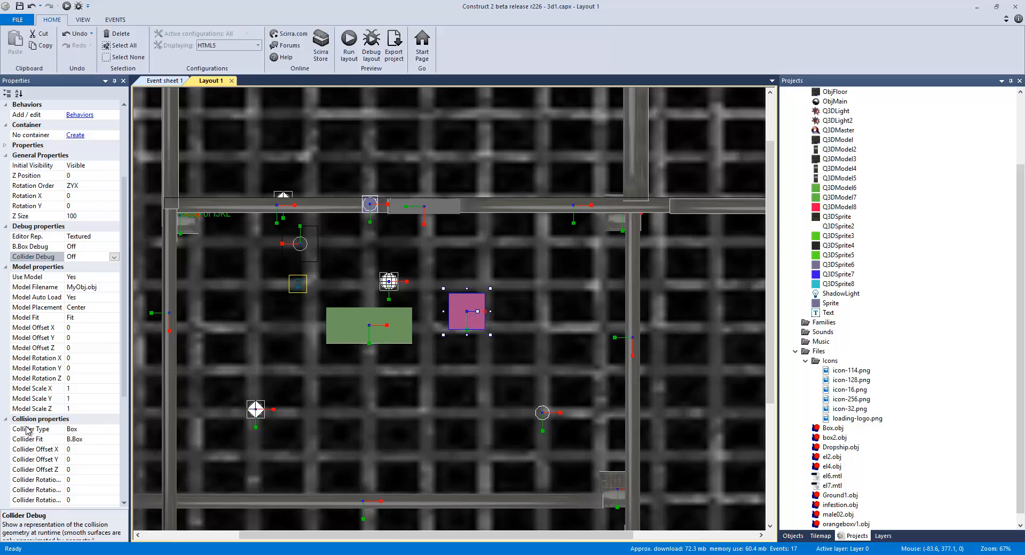
{"action": "mouse_move", "coordinate": [53, 421]}
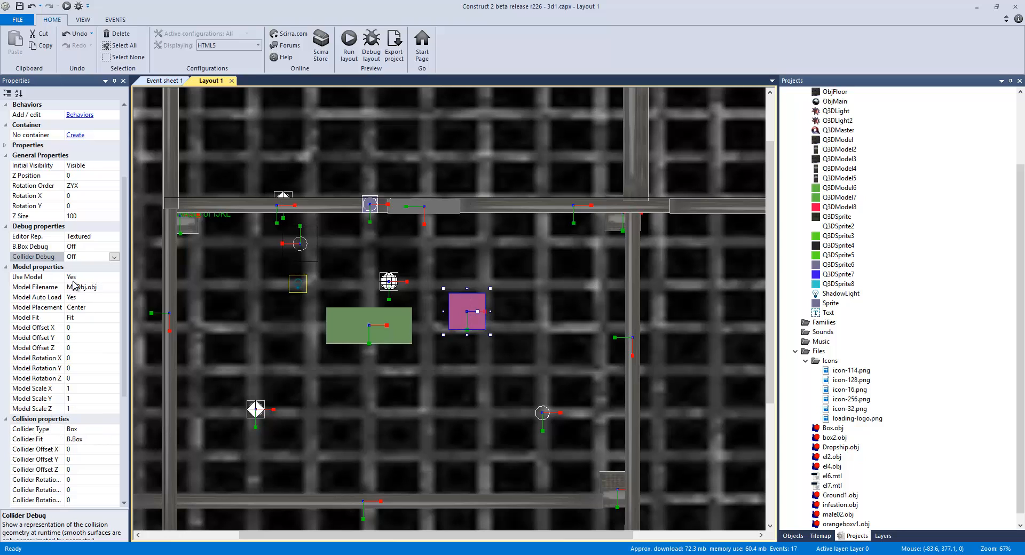
{"action": "scroll", "scroll_direction": "down", "scroll_amount": 3}
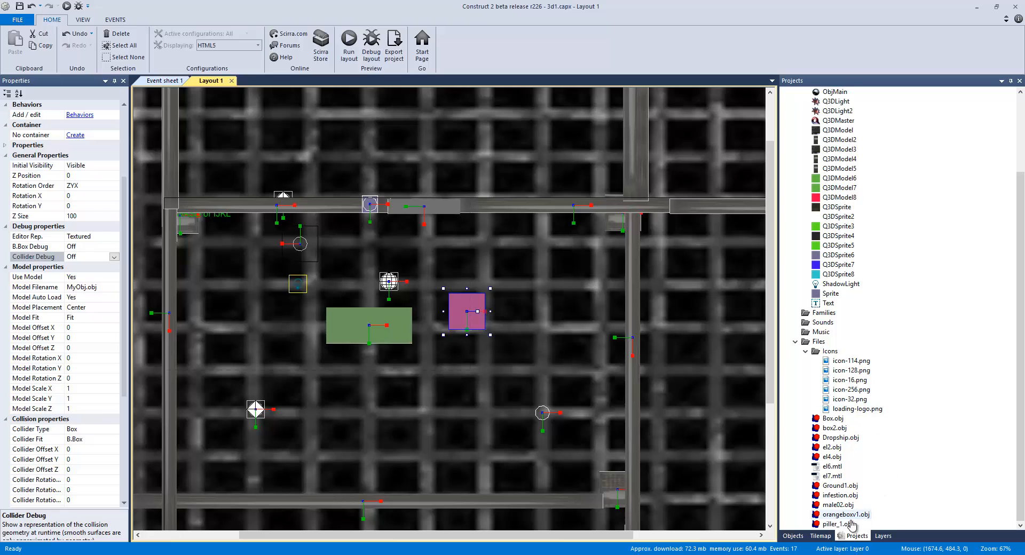
- Set Q3DModel8's Model Filename to orangeboxv1.obj, copied from the project file
{"action": "right_click", "coordinate": [846, 524]}
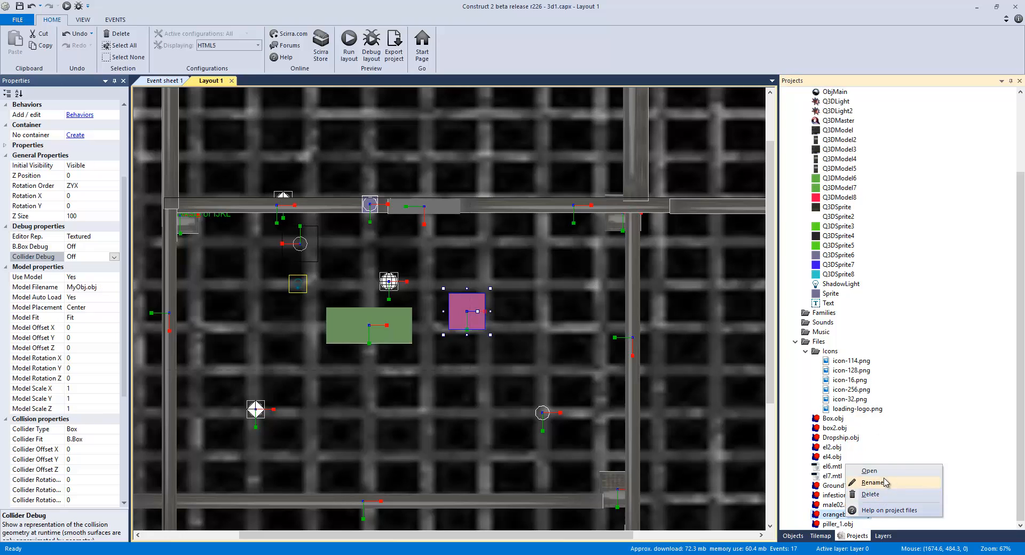
{"action": "left_click", "coordinate": [872, 482]}
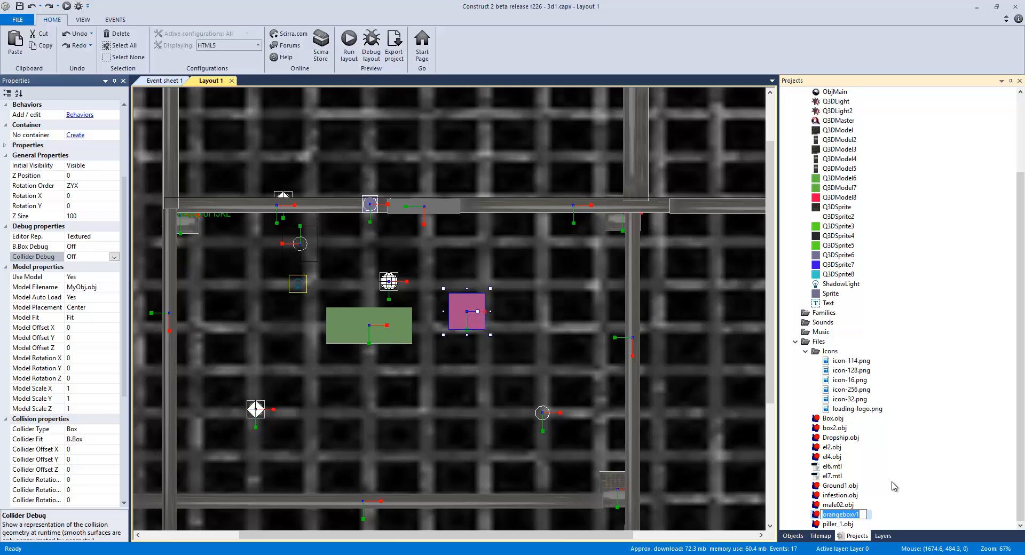
{"action": "left_click", "coordinate": [85, 287]}
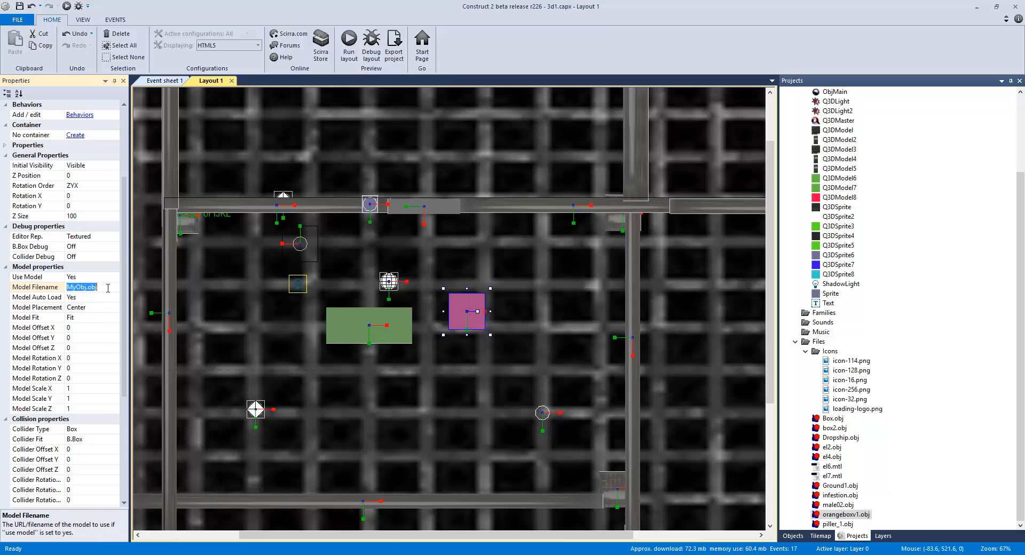
{"action": "type", "text": "orangeboxv1.obj"}
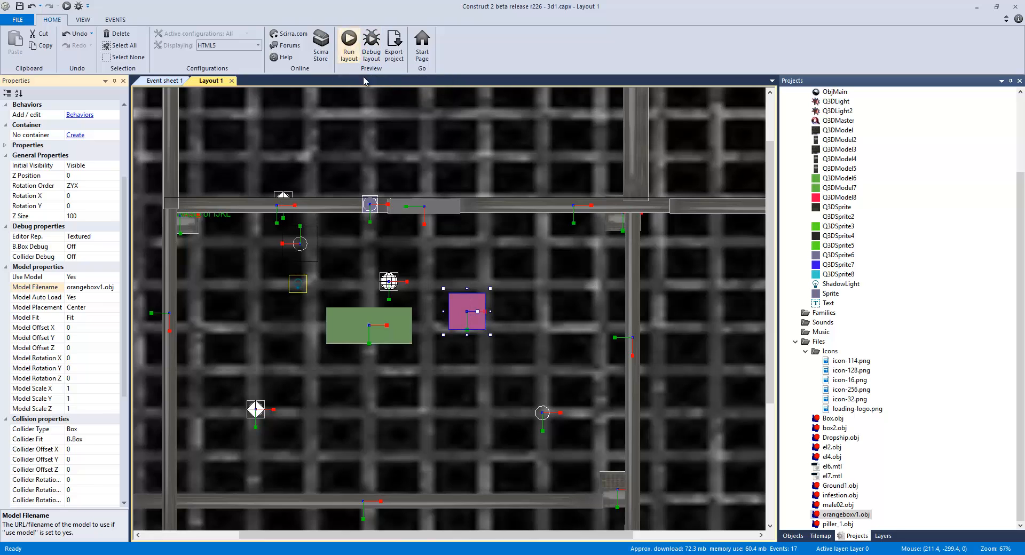
- Move the crate up below the top wall beside the player, preview the layout, then close it
{"action": "left_click_drag", "start_coordinate": [466, 311], "coordinate": [382, 247]}
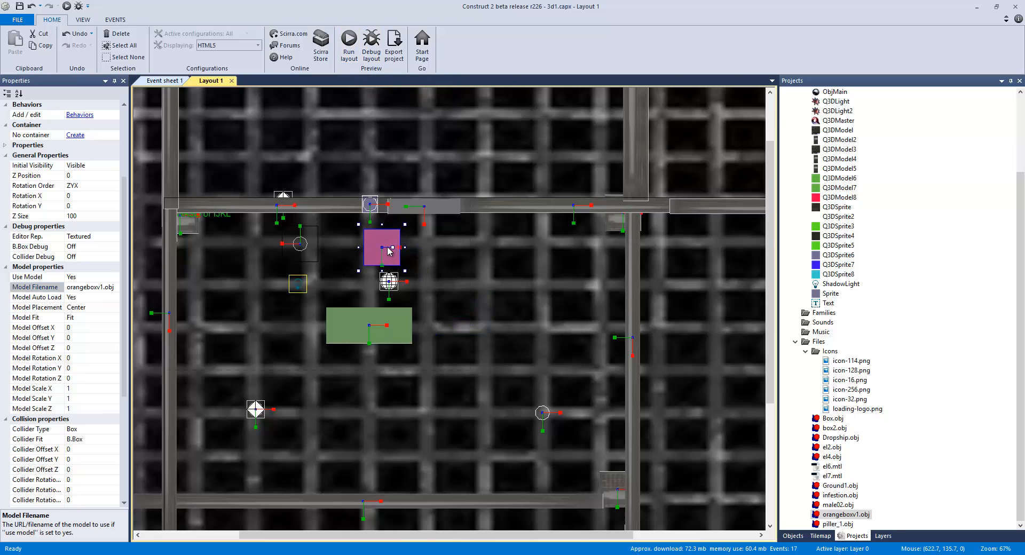
{"action": "left_click", "coordinate": [300, 244]}
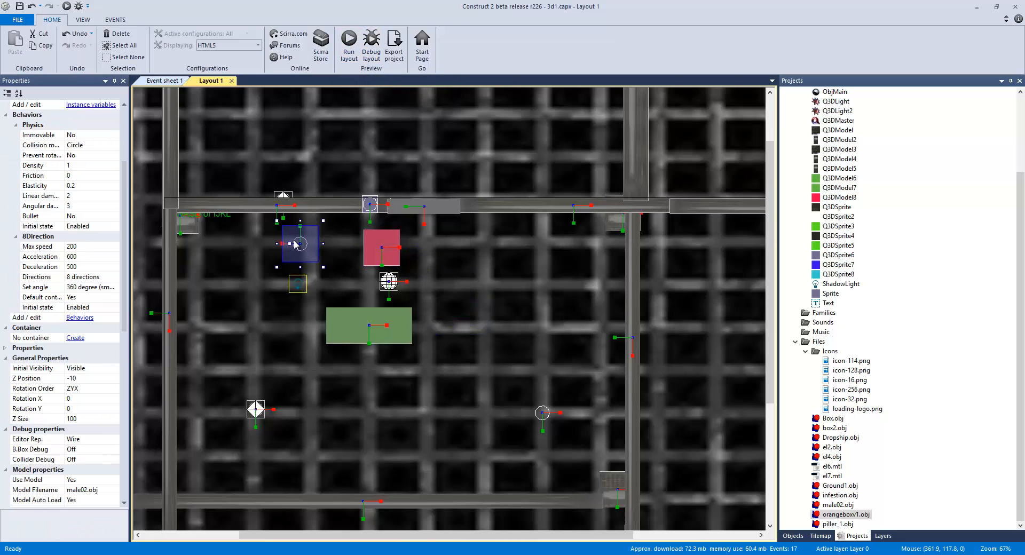
{"action": "mouse_move", "coordinate": [389, 233]}
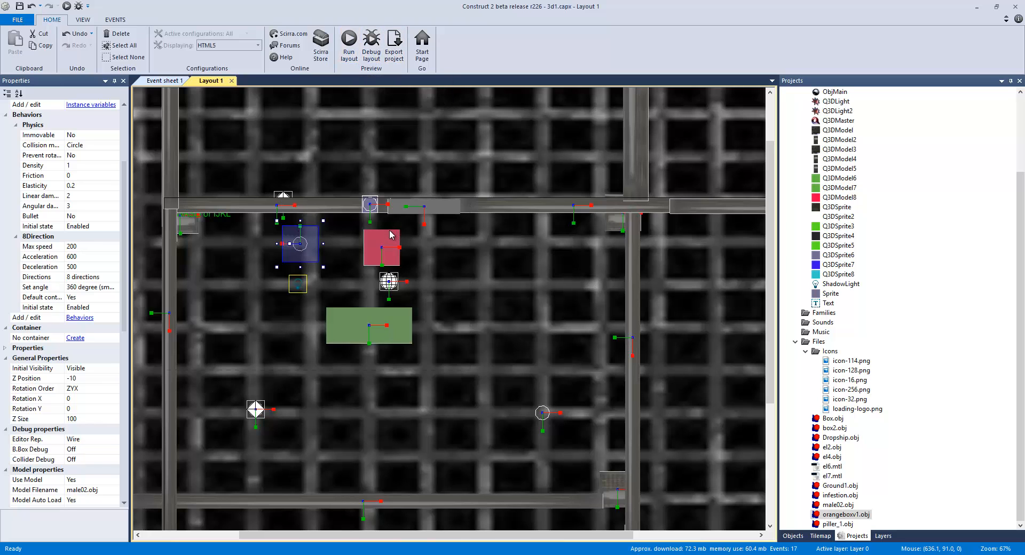
{"action": "left_click", "coordinate": [369, 325]}
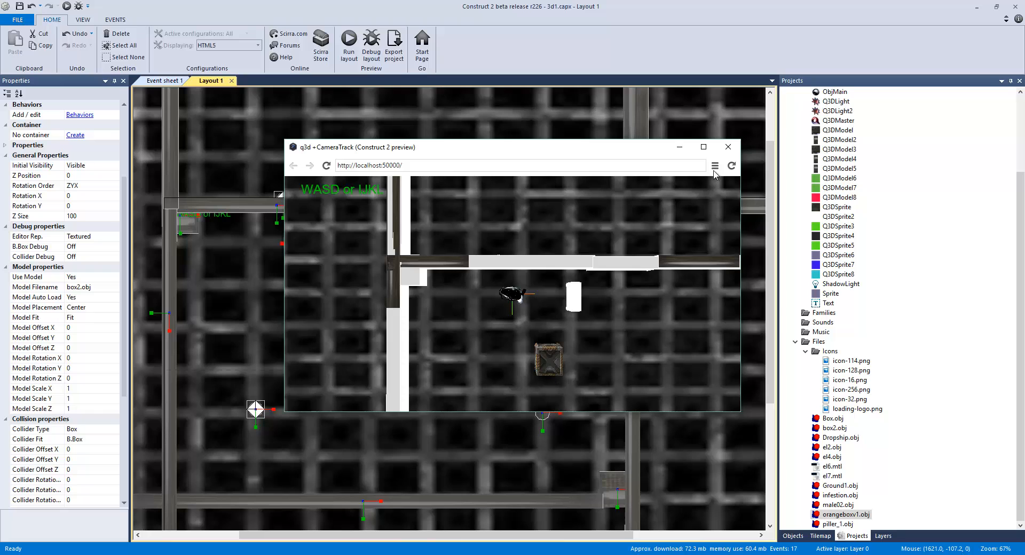
{"action": "left_click", "coordinate": [727, 147]}
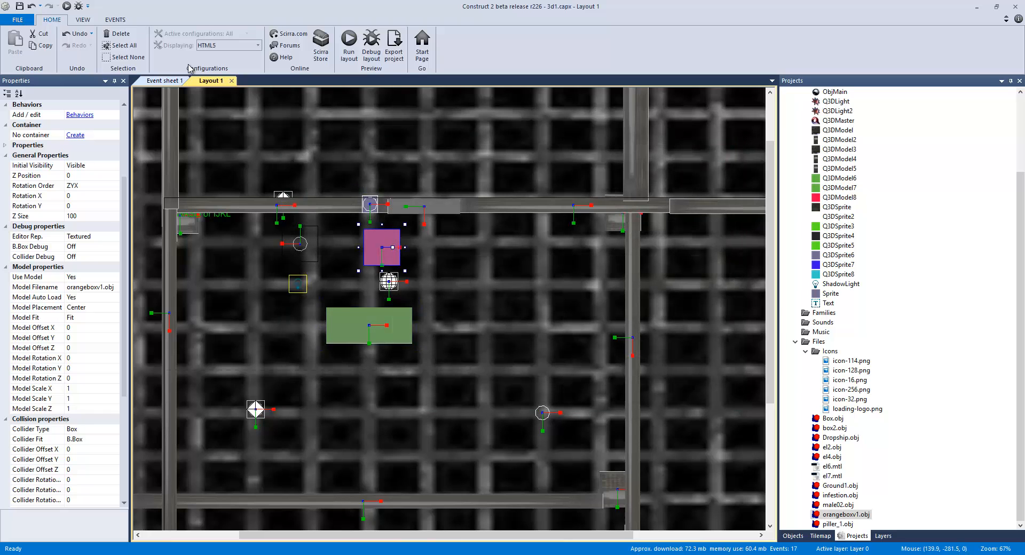
- Add a 'box2' comment below event 17 in the event sheet
{"action": "left_click", "coordinate": [165, 80]}
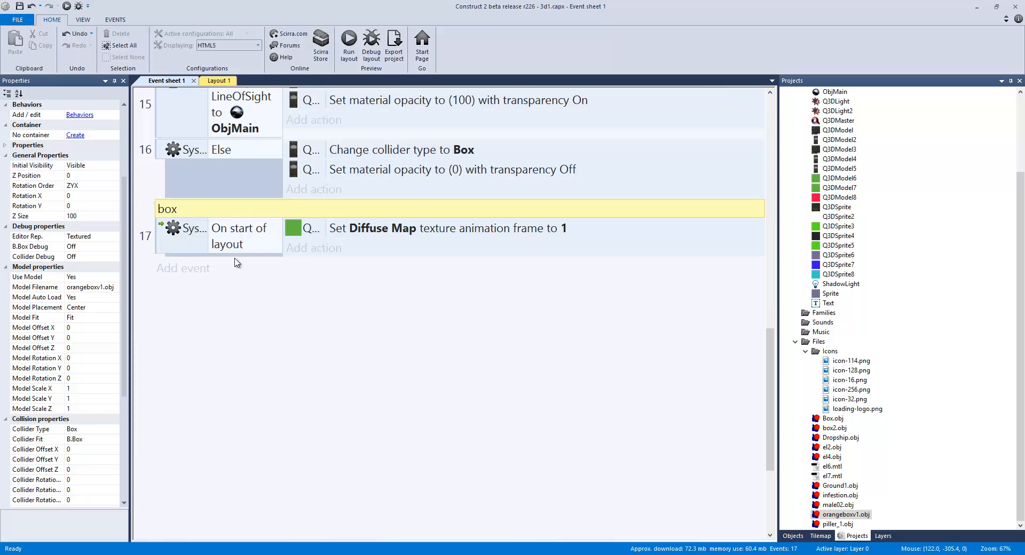
{"action": "left_click", "coordinate": [183, 268]}
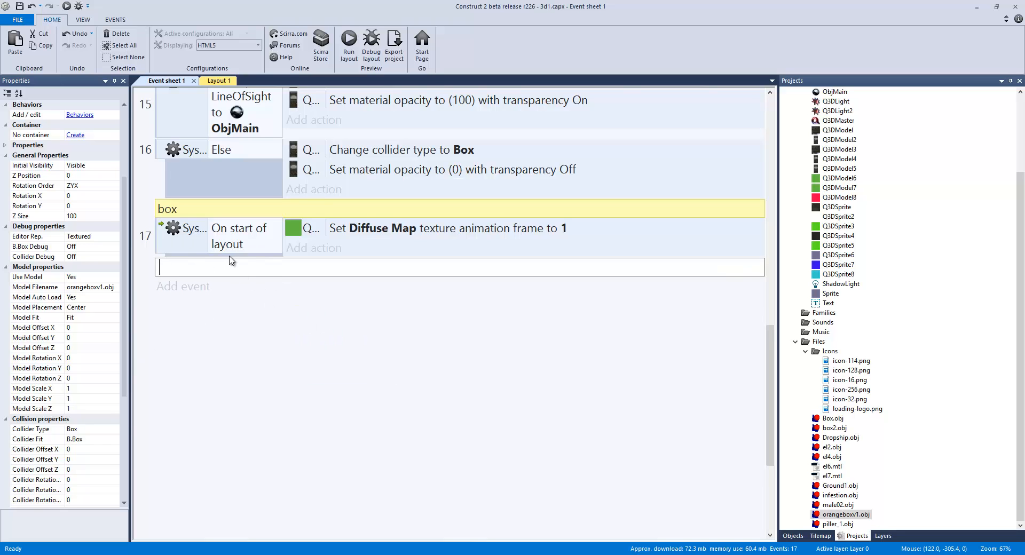
{"action": "type", "text": "box2"}
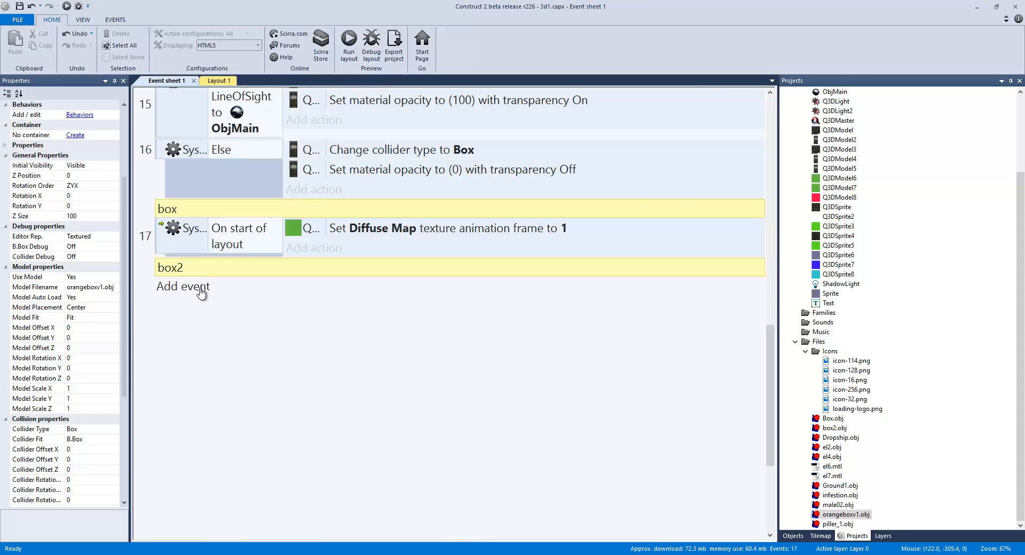
{"action": "left_click", "coordinate": [182, 287]}
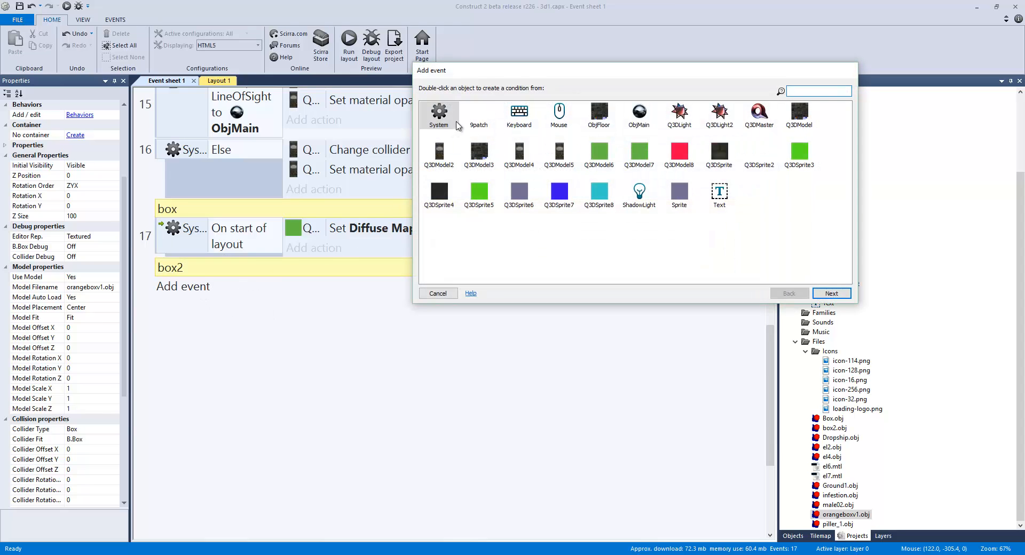
{"action": "left_click", "coordinate": [437, 292]}
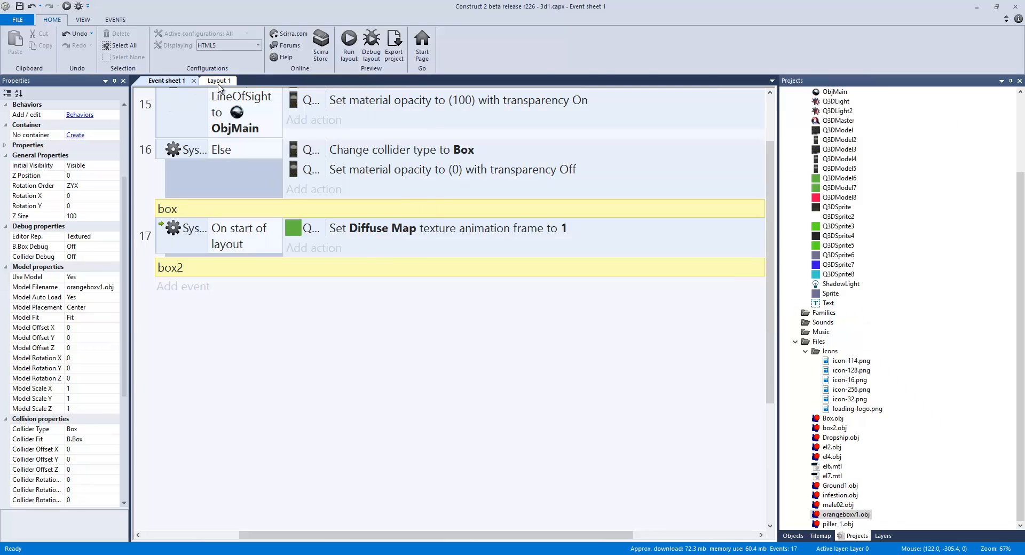
- Rename Q3DModel8 to orangeboxv1 in the layout's Properties bar
{"action": "left_click", "coordinate": [214, 80]}
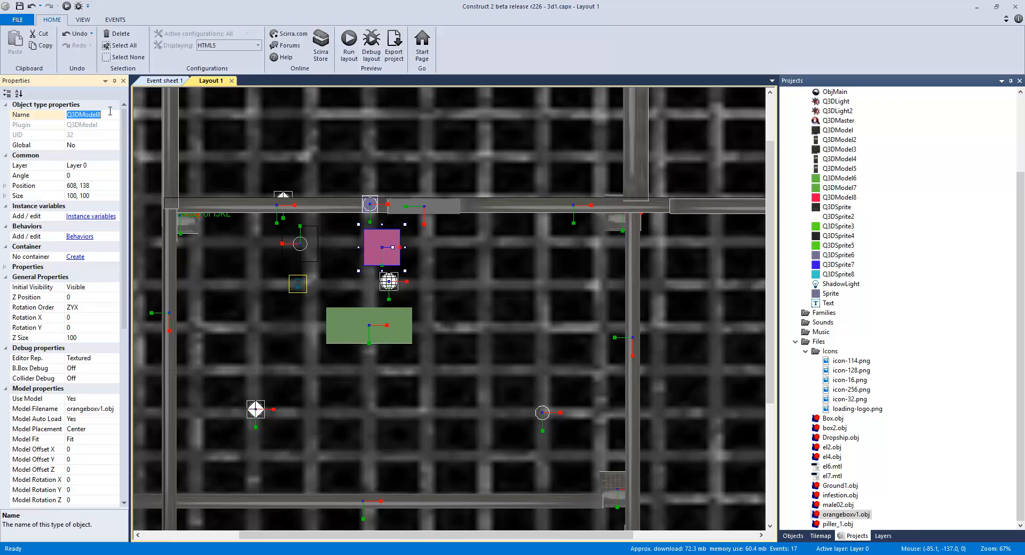
{"action": "type", "text": "orangebo"}
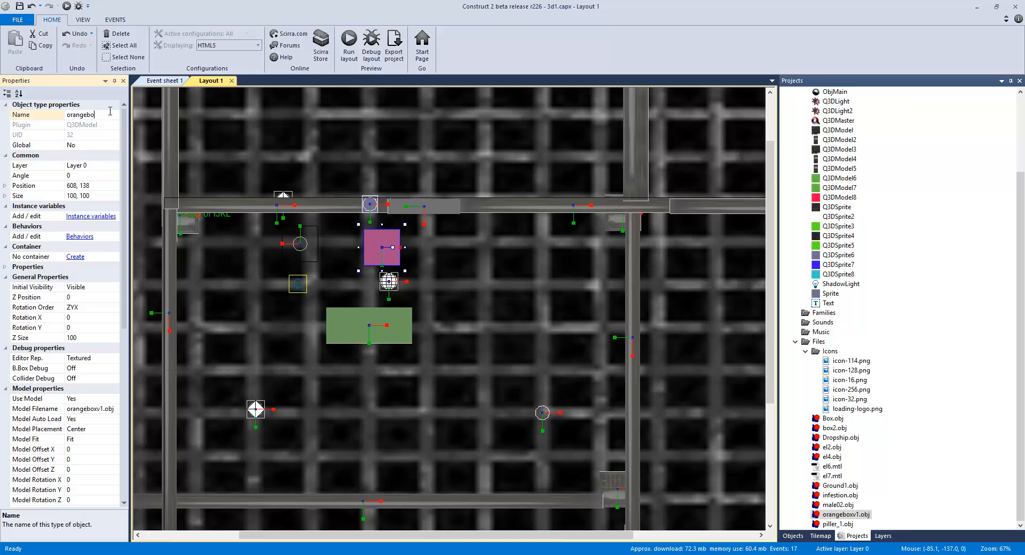
{"action": "type", "text": "xv"}
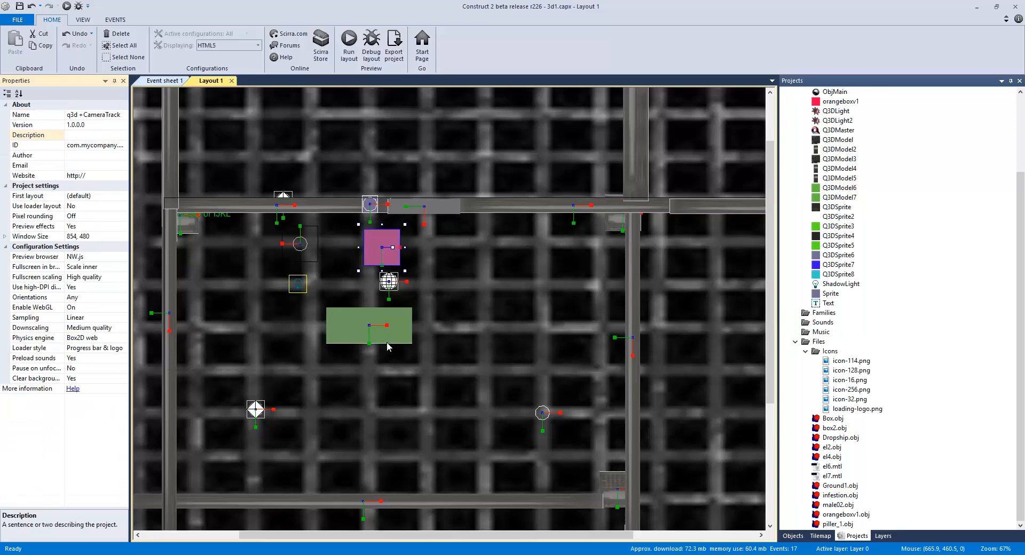
- Add a System 'On start of layout' event under box2, starting then cancelling an orangeboxv1 action
{"action": "left_click", "coordinate": [167, 80]}
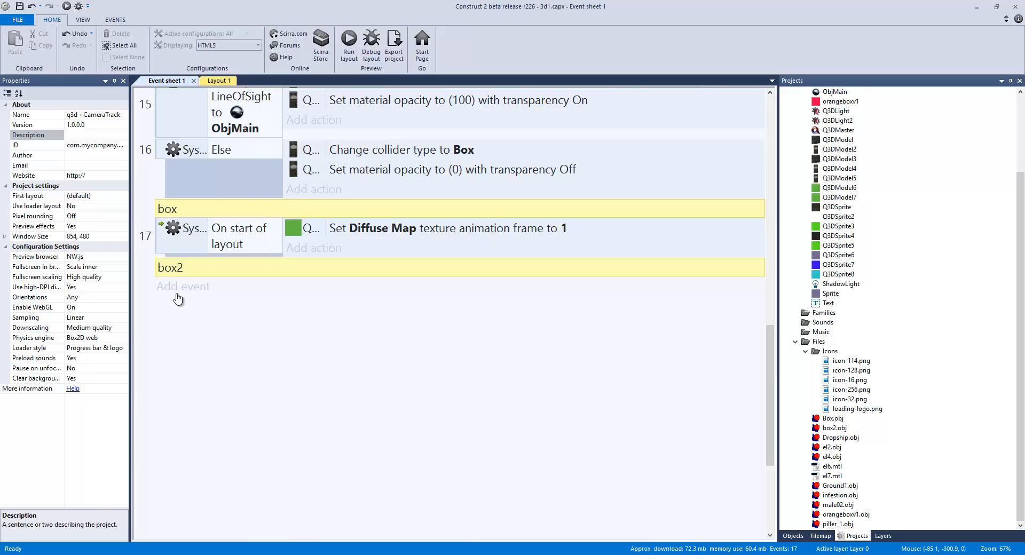
{"action": "left_click", "coordinate": [183, 286]}
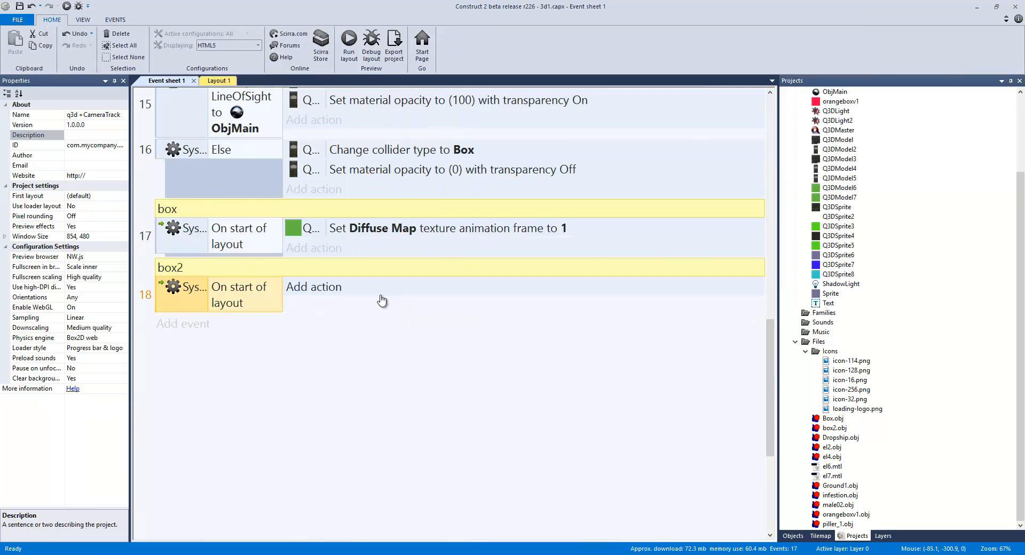
{"action": "left_click", "coordinate": [313, 286]}
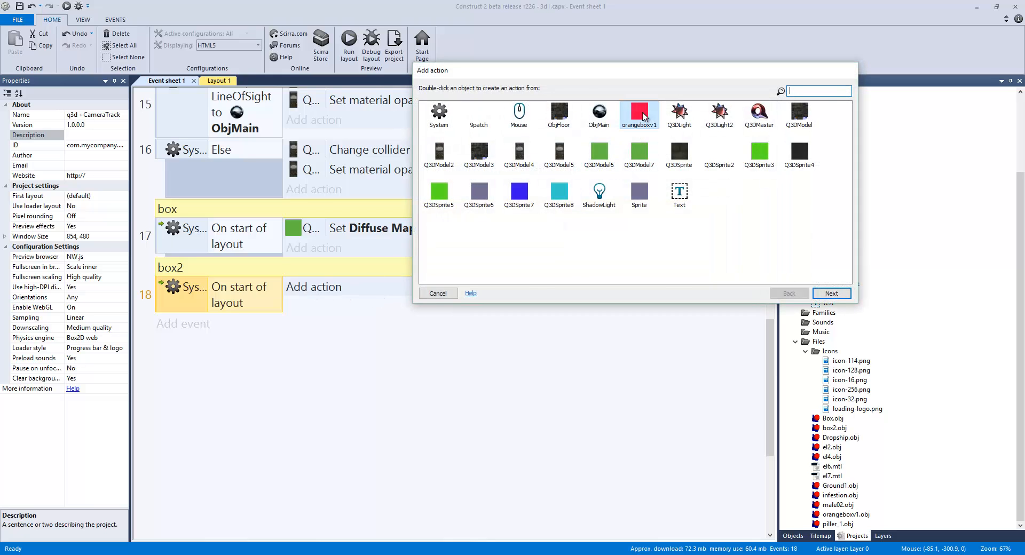
{"action": "double_click", "coordinate": [638, 111]}
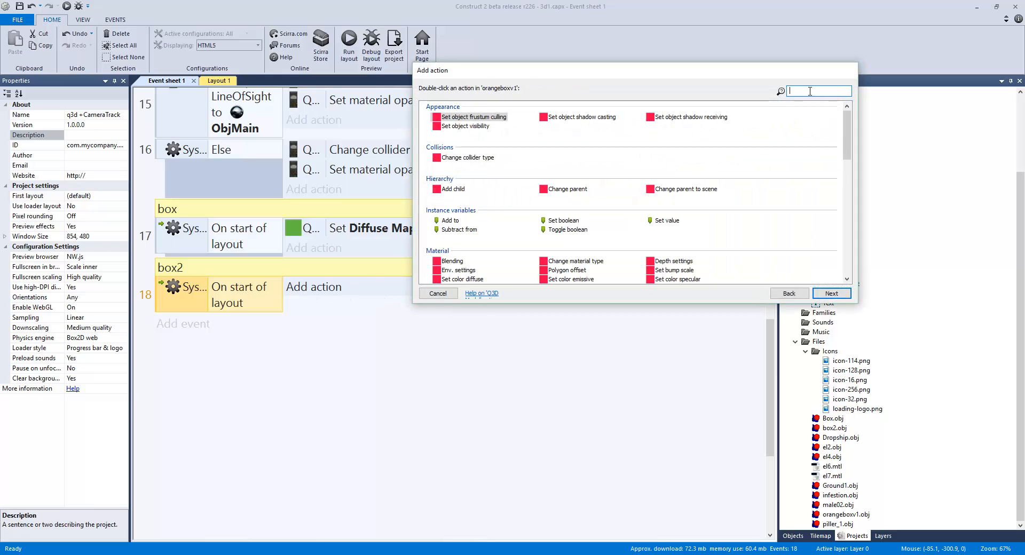
{"action": "type", "text": "tex"}
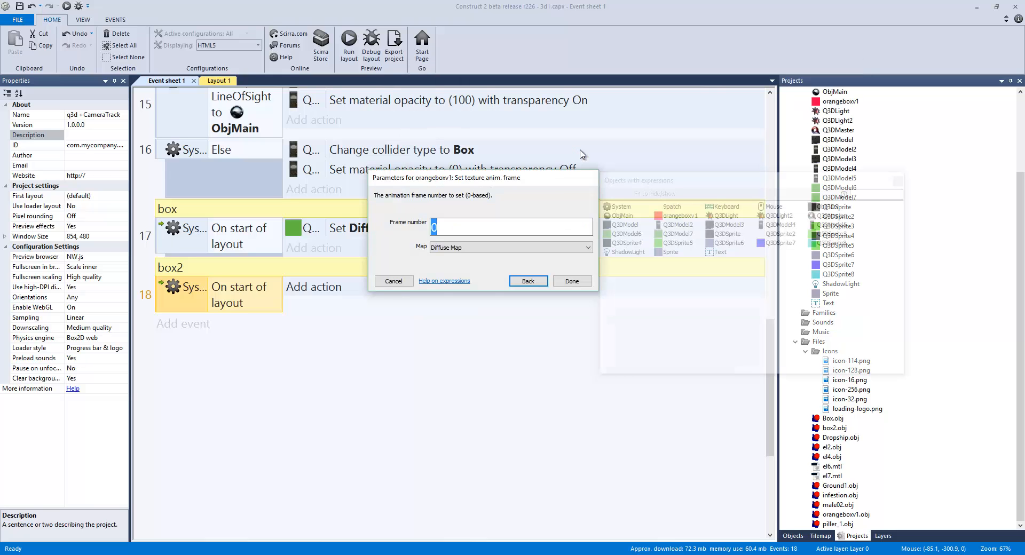
{"action": "left_click", "coordinate": [571, 281]}
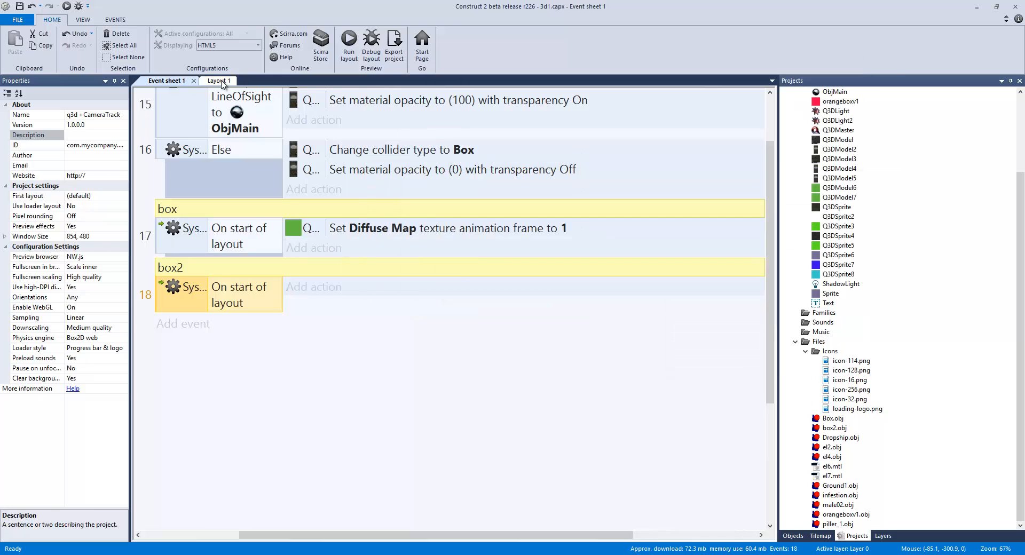
{"action": "double_click", "coordinate": [842, 101]}
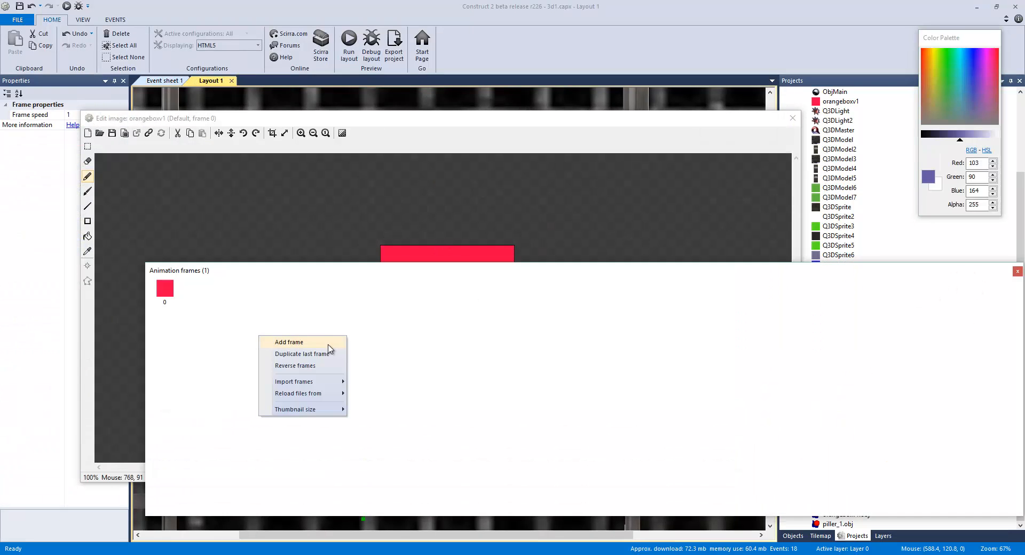
- Add a second animation frame to orangeboxv1 and load the texture image into it
{"action": "left_click", "coordinate": [289, 342]}
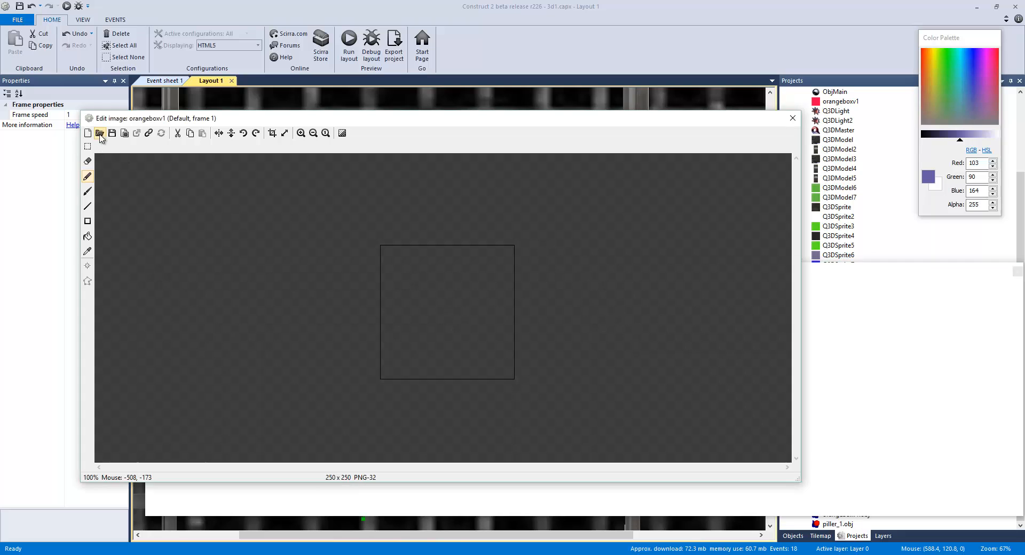
{"action": "left_click", "coordinate": [87, 132]}
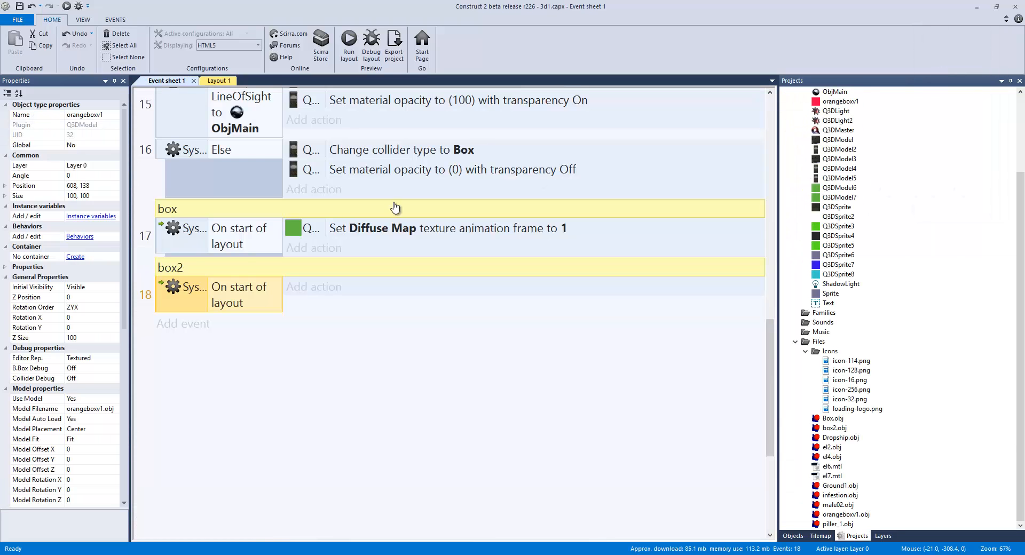
- Add an action on event 18 setting orangeboxv1's Diffuse Map texture animation frame to 1
{"action": "left_click", "coordinate": [314, 286]}
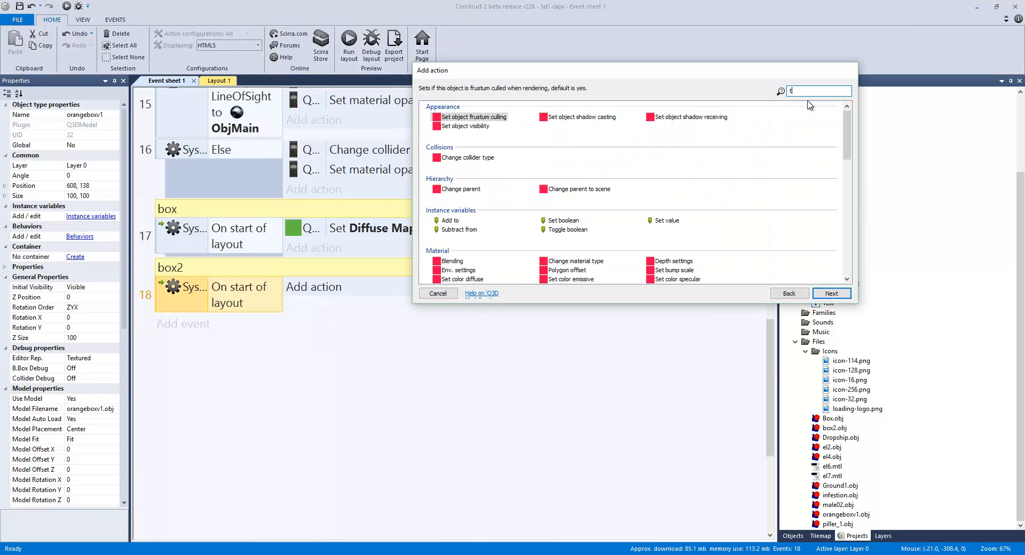
{"action": "type", "text": "ex"}
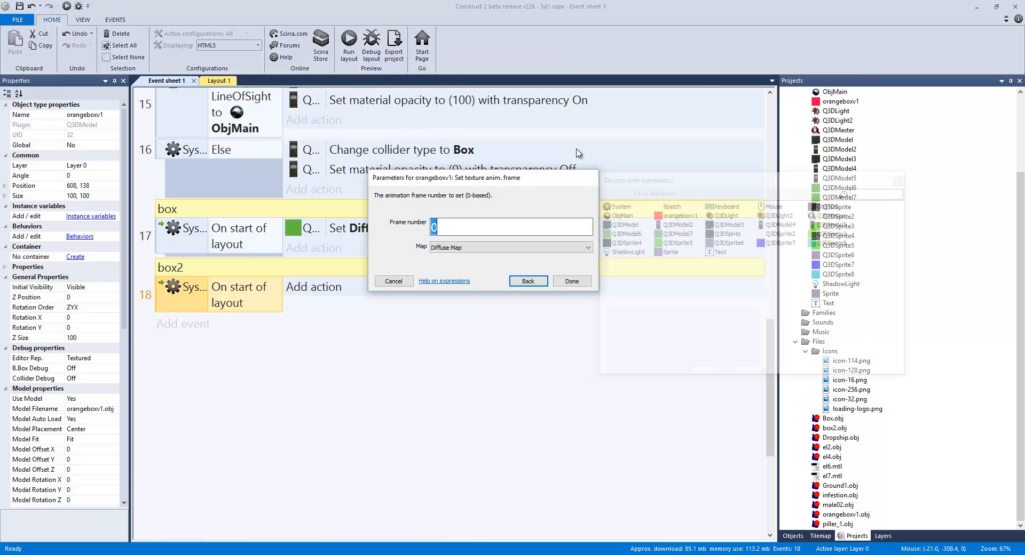
{"action": "type", "text": "1"}
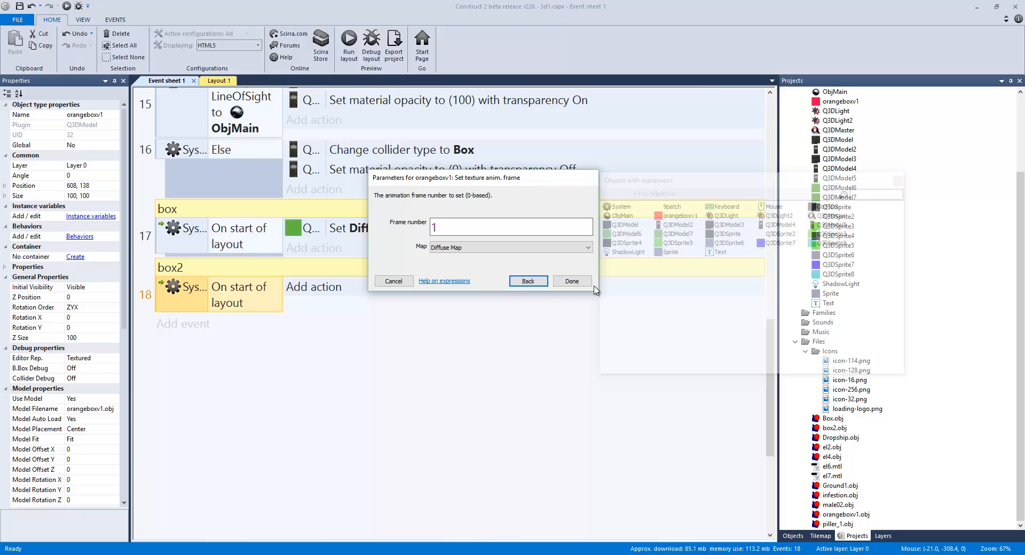
{"action": "left_click", "coordinate": [511, 227]}
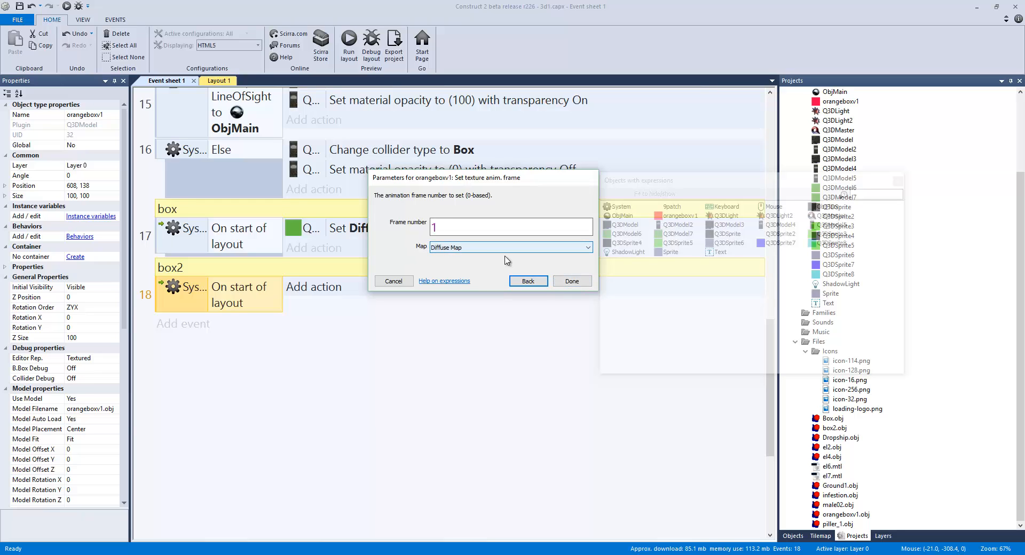
{"action": "left_click", "coordinate": [570, 281]}
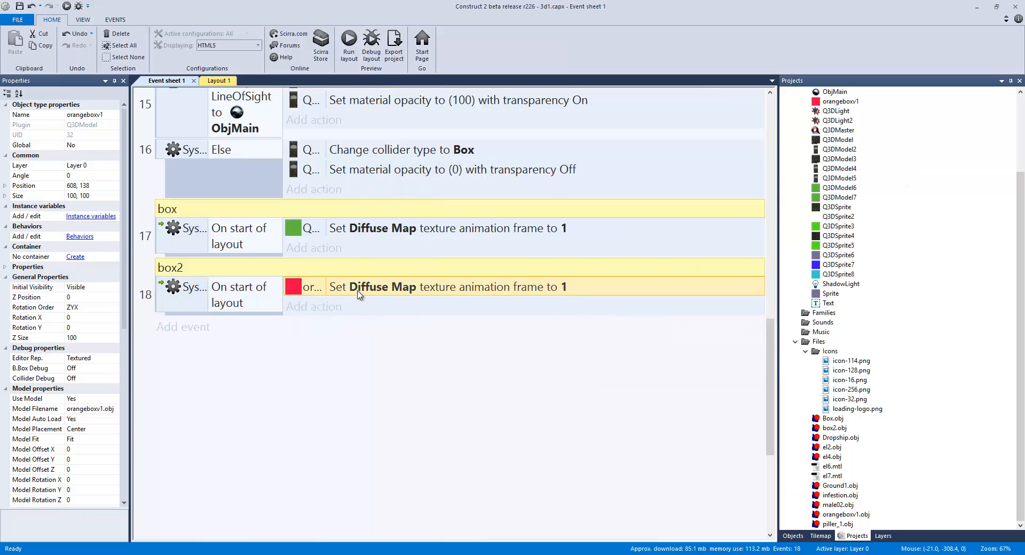
- Rename orangeboxv1's Default animation to DiffuseMap and close the image editor
{"action": "left_click", "coordinate": [218, 80]}
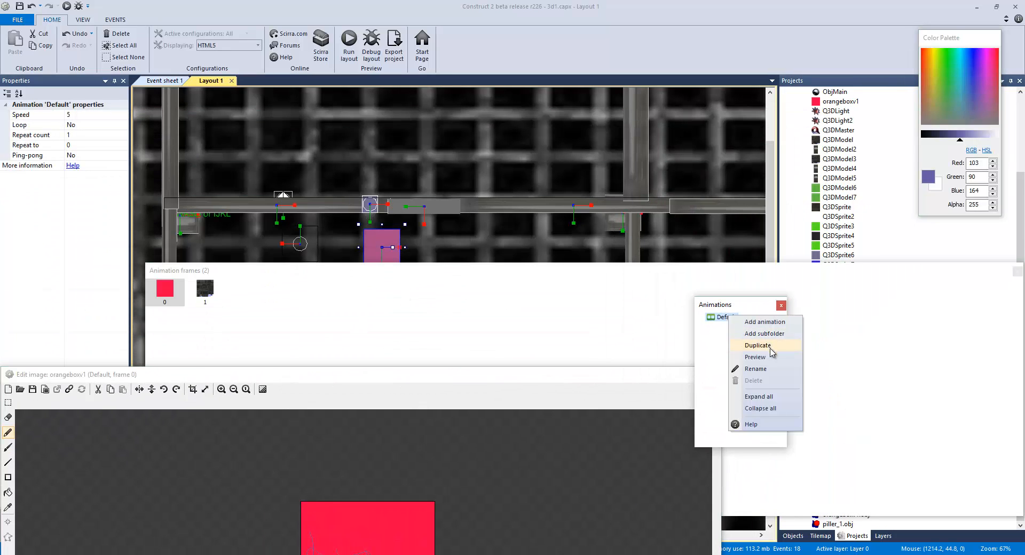
{"action": "left_click", "coordinate": [754, 357]}
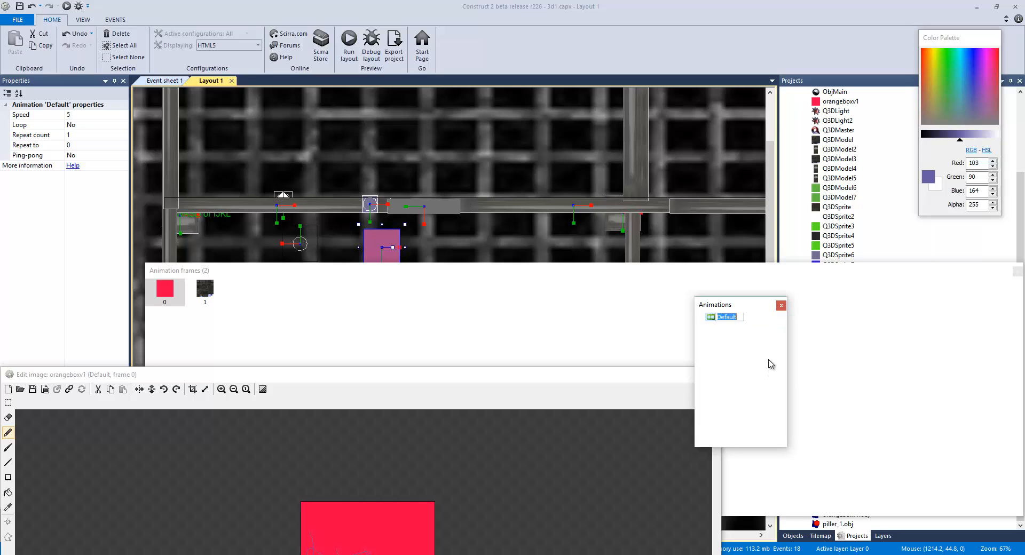
{"action": "type", "text": "Diffuse"}
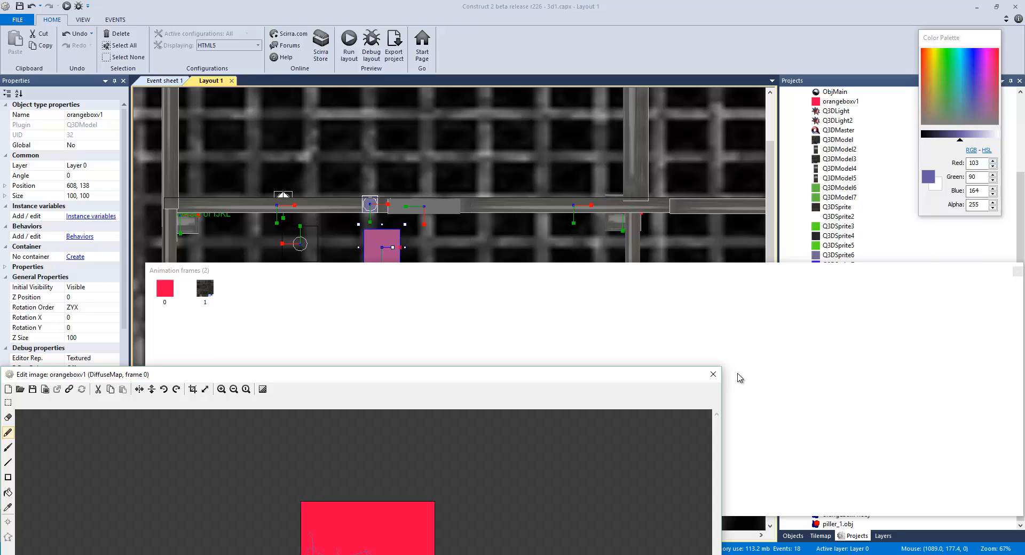
{"action": "mouse_move", "coordinate": [720, 384]}
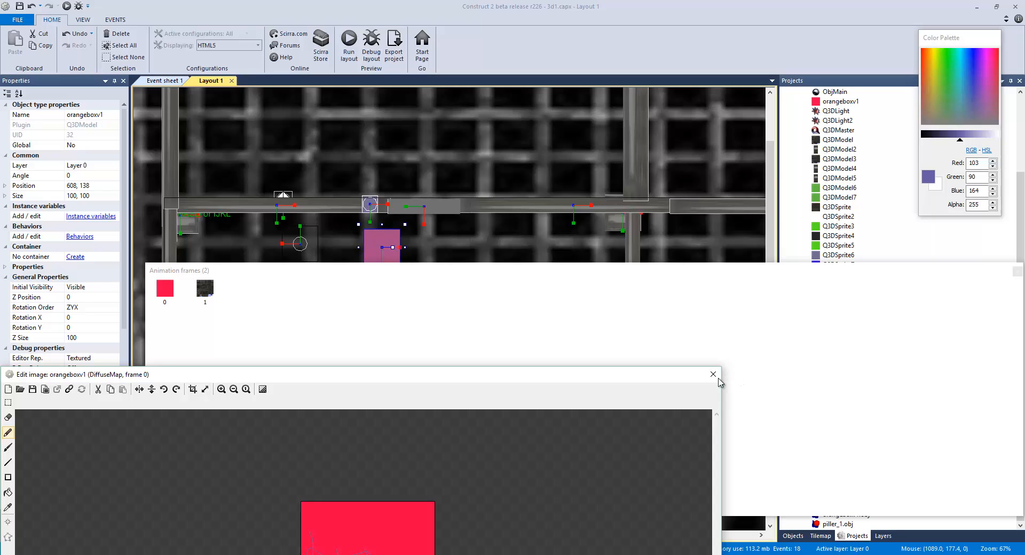
{"action": "left_click", "coordinate": [712, 373]}
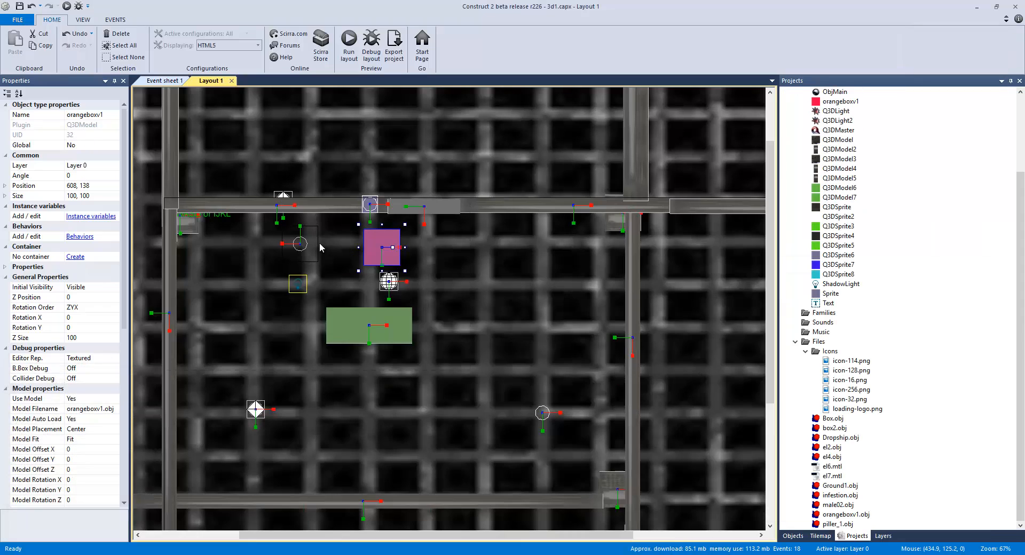
- Run a layout preview showing the two textured crates beside the player
{"action": "left_click", "coordinate": [163, 81]}
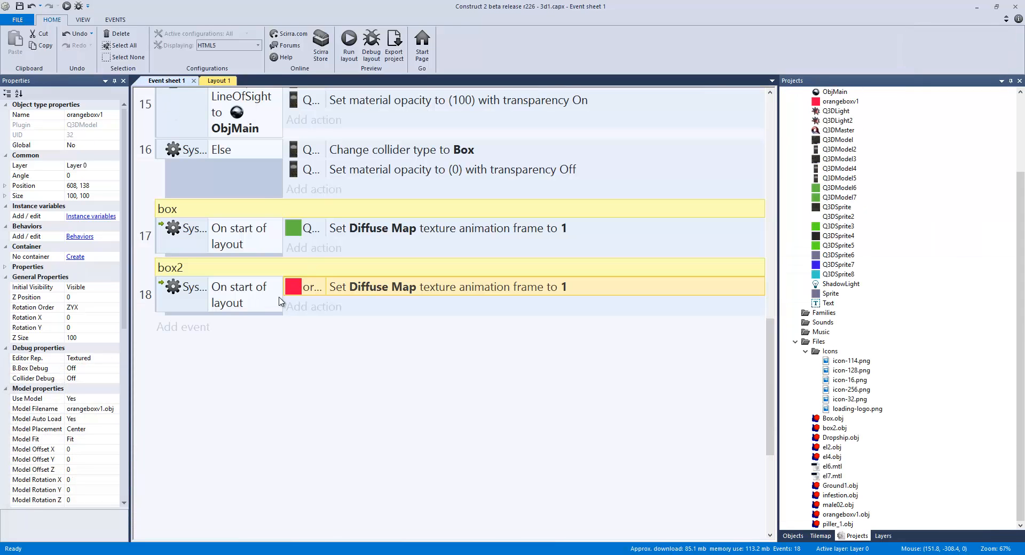
{"action": "mouse_move", "coordinate": [323, 304]}
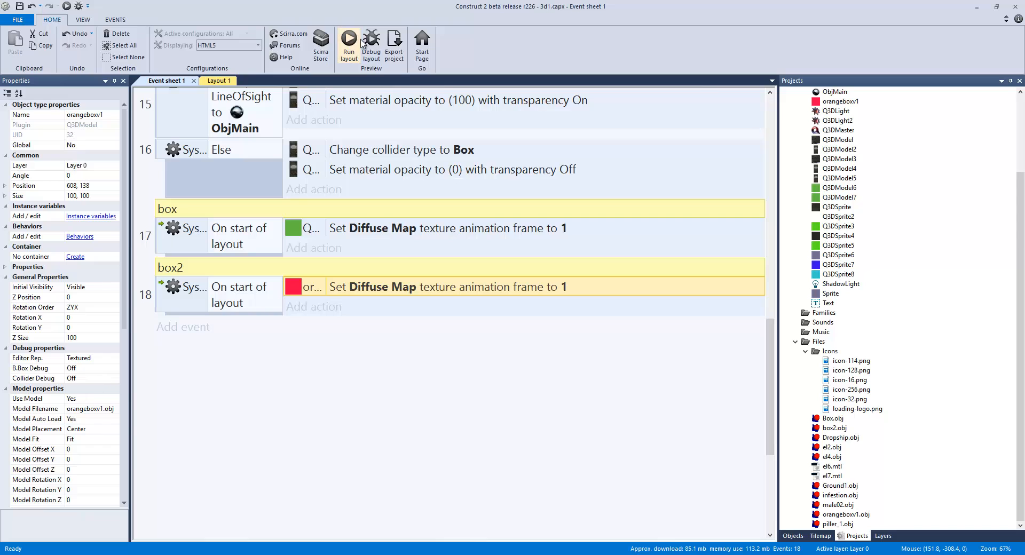
{"action": "left_click", "coordinate": [348, 41]}
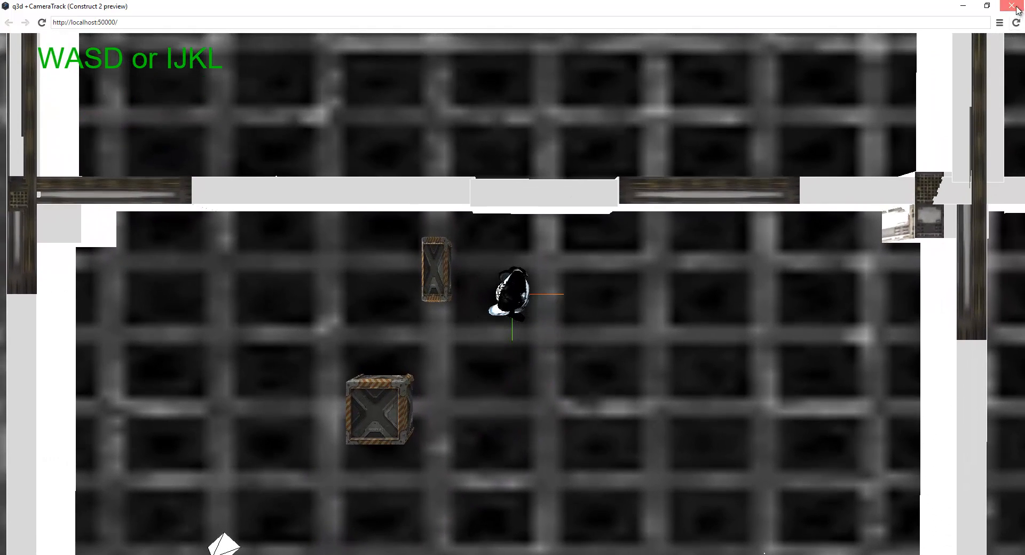
- Close the preview, select orangeboxv1 in Layout 1 and set its Model Scale Y to 2
{"action": "left_click", "coordinate": [1017, 6]}
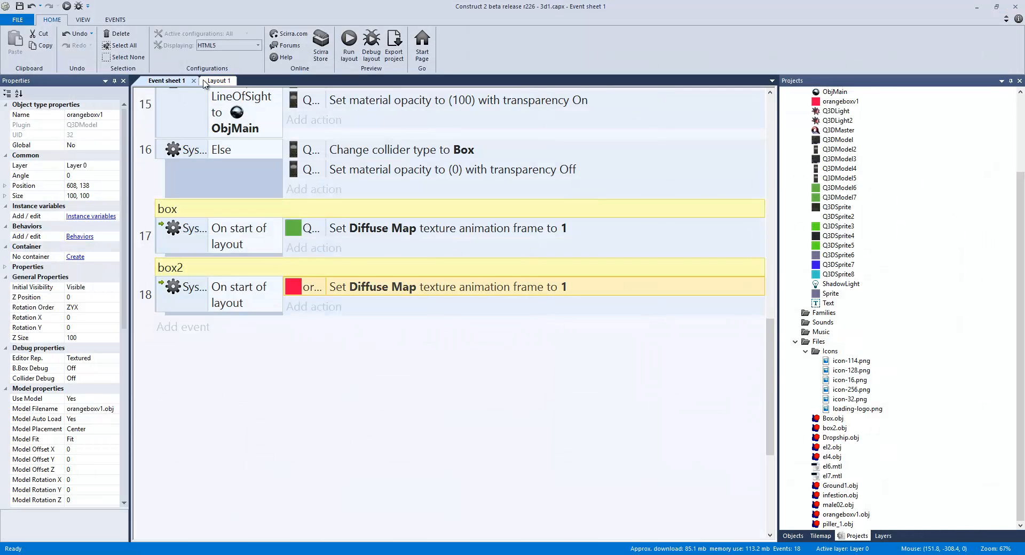
{"action": "left_click", "coordinate": [211, 80]}
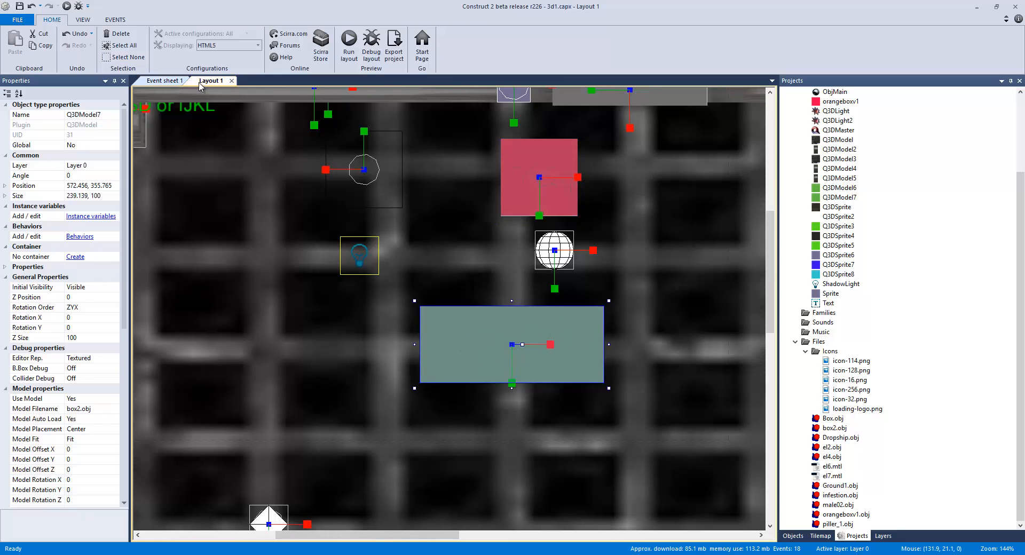
{"action": "left_click", "coordinate": [538, 176]}
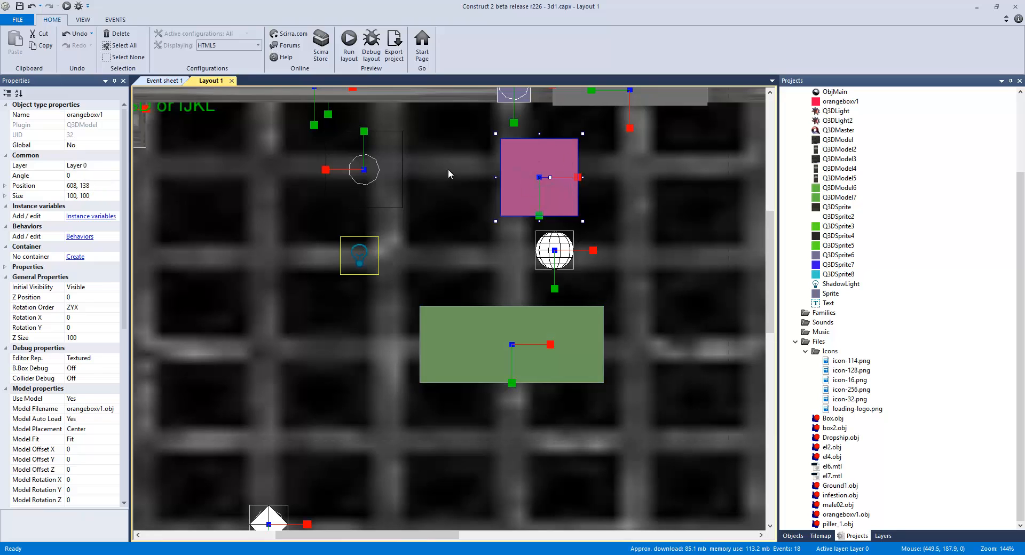
{"action": "mouse_move", "coordinate": [586, 181]}
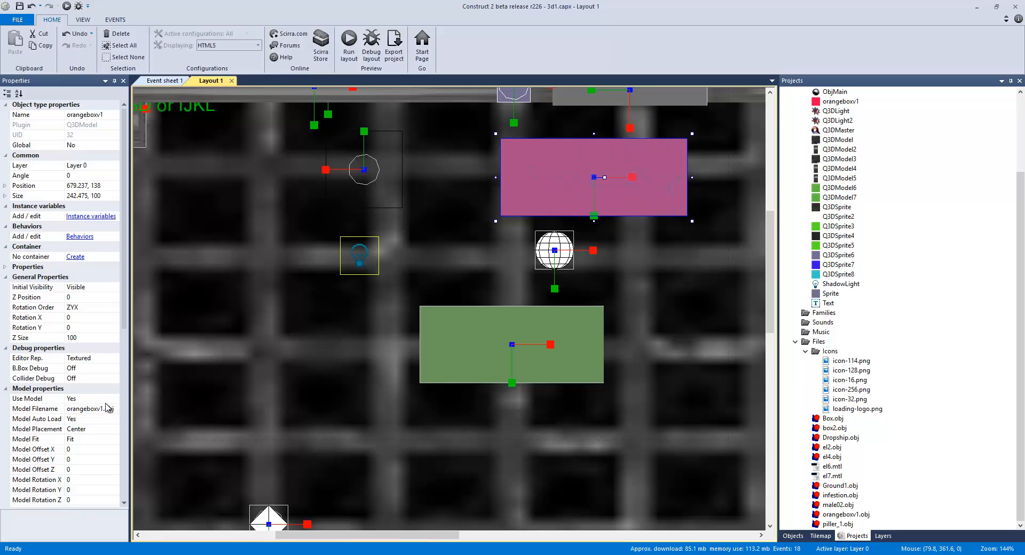
{"action": "scroll", "scroll_direction": "down", "scroll_amount": 3}
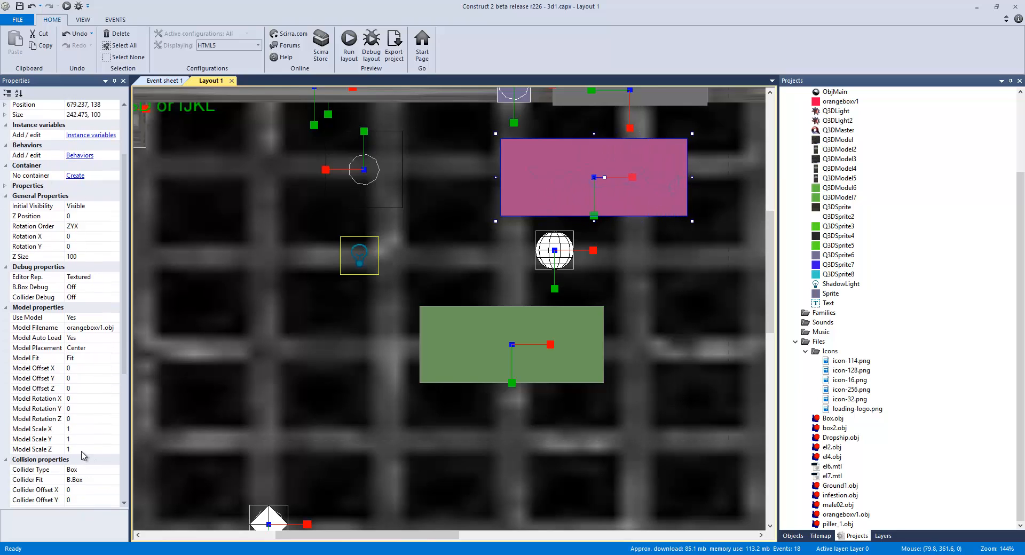
{"action": "mouse_move", "coordinate": [697, 178]}
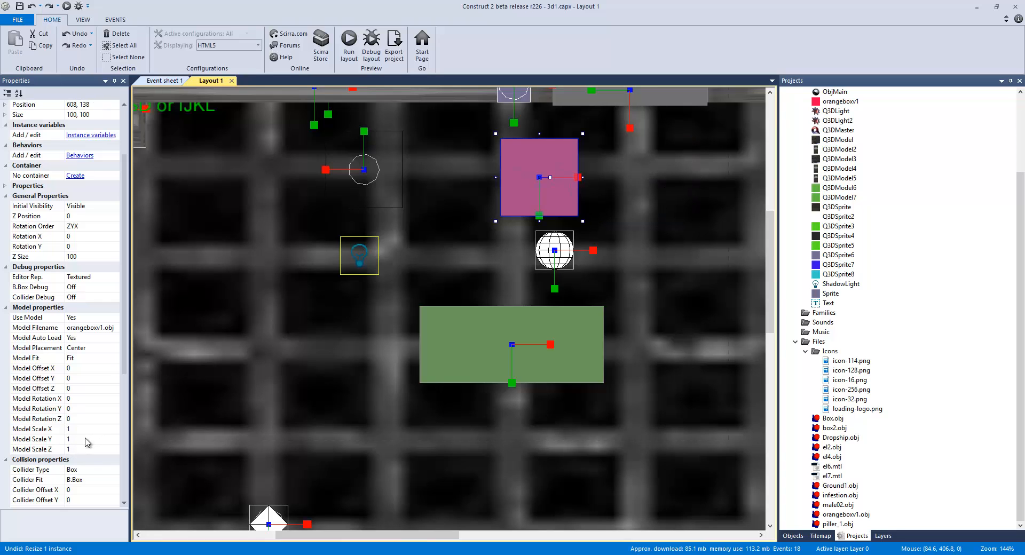
{"action": "left_click", "coordinate": [92, 439]}
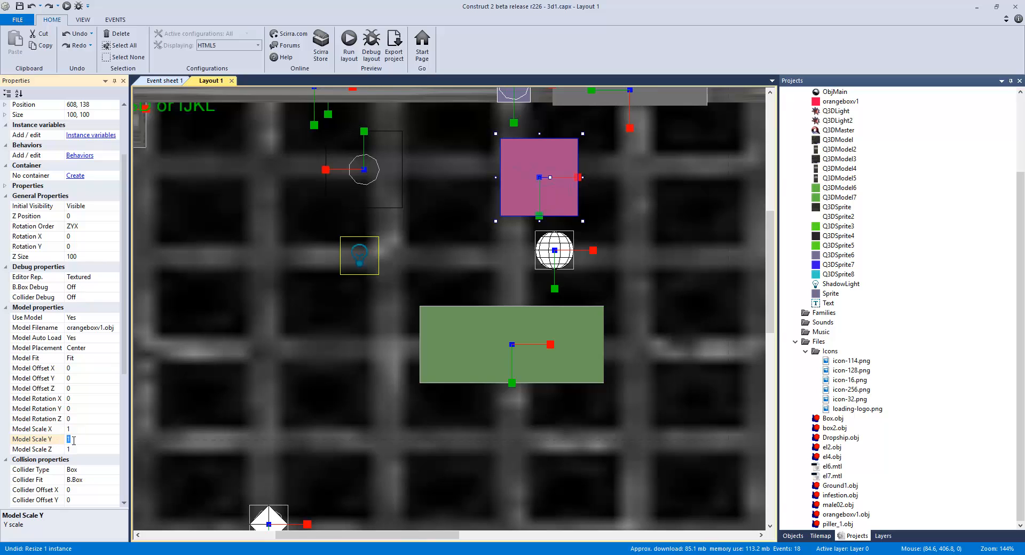
{"action": "type", "text": "2"}
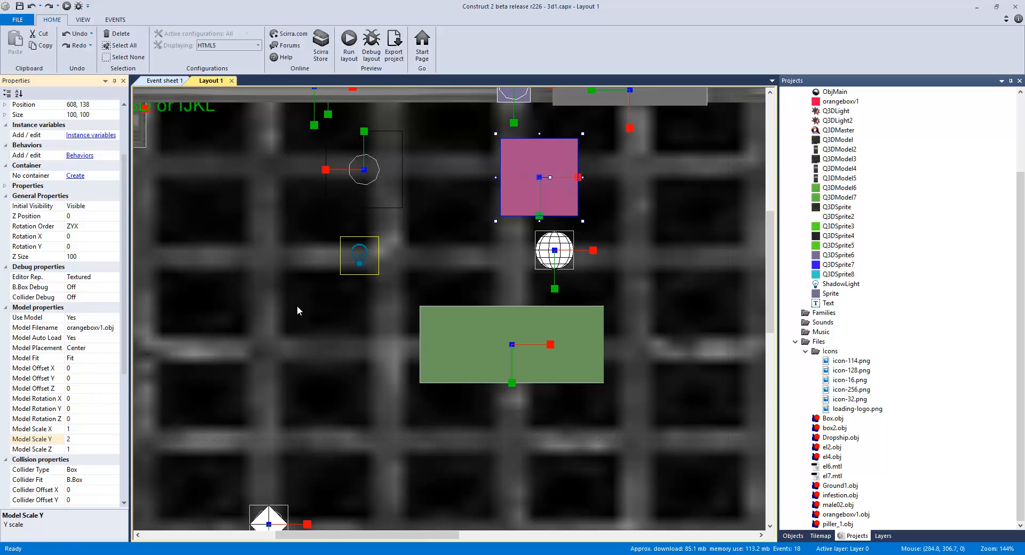
{"action": "left_click", "coordinate": [348, 41]}
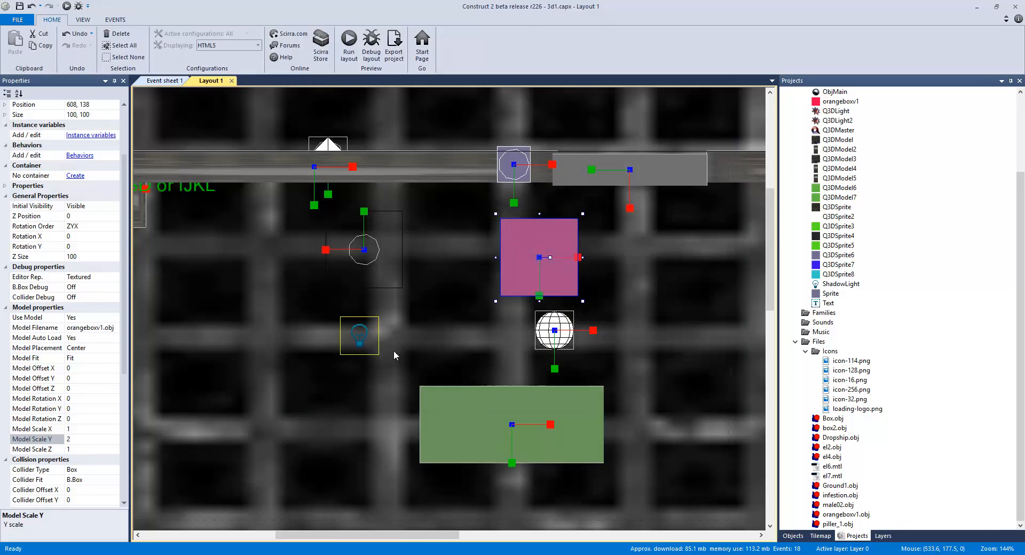
- Revert orangeboxv1's Model Scale Y to 1 and set its Model Scale X to 2
{"action": "left_click", "coordinate": [95, 439]}
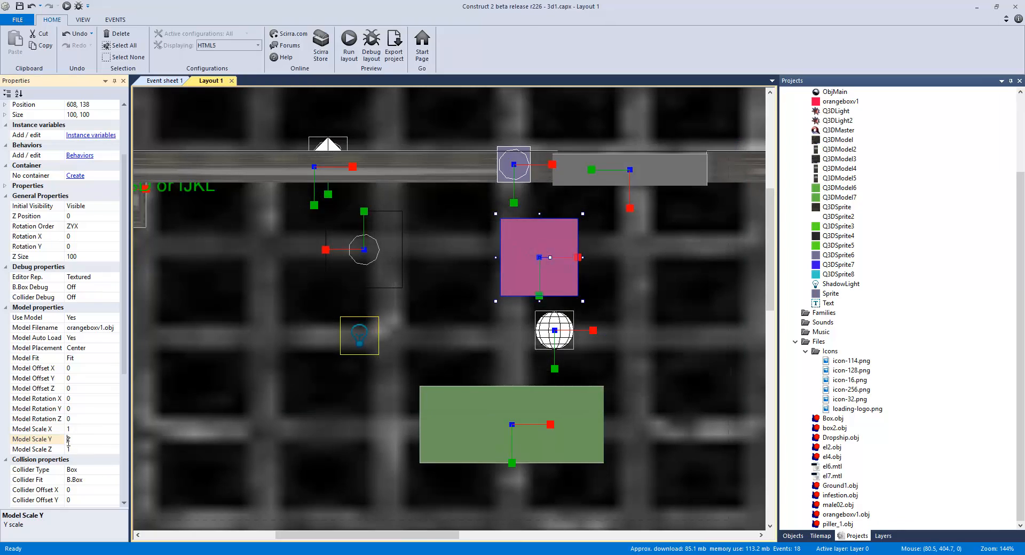
{"action": "left_click", "coordinate": [92, 439]}
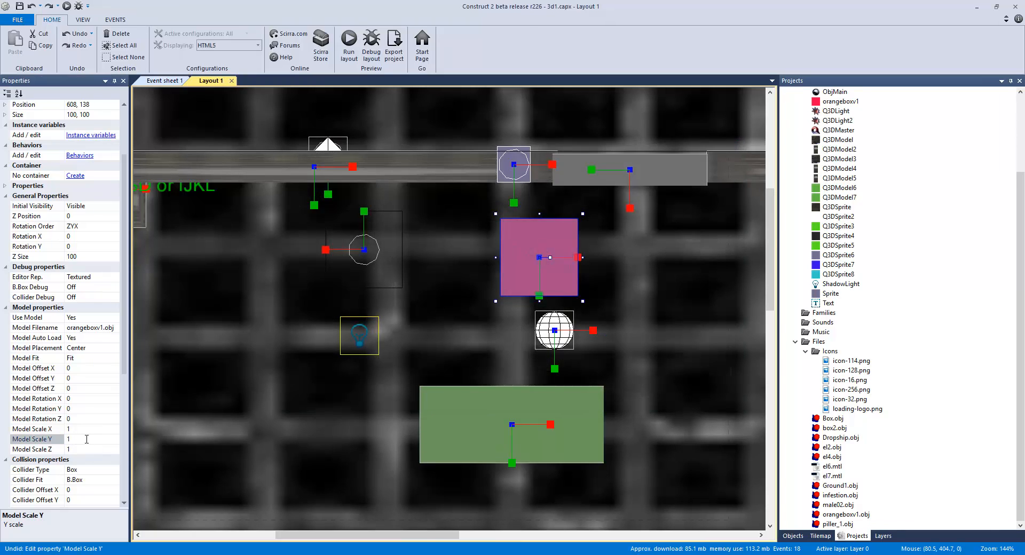
{"action": "left_click", "coordinate": [33, 428]}
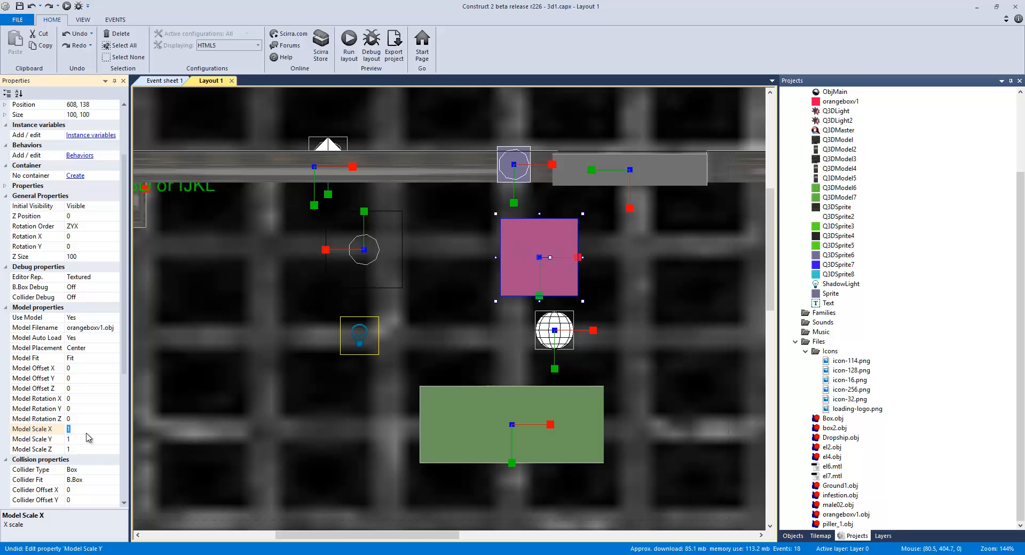
{"action": "type", "text": "2"}
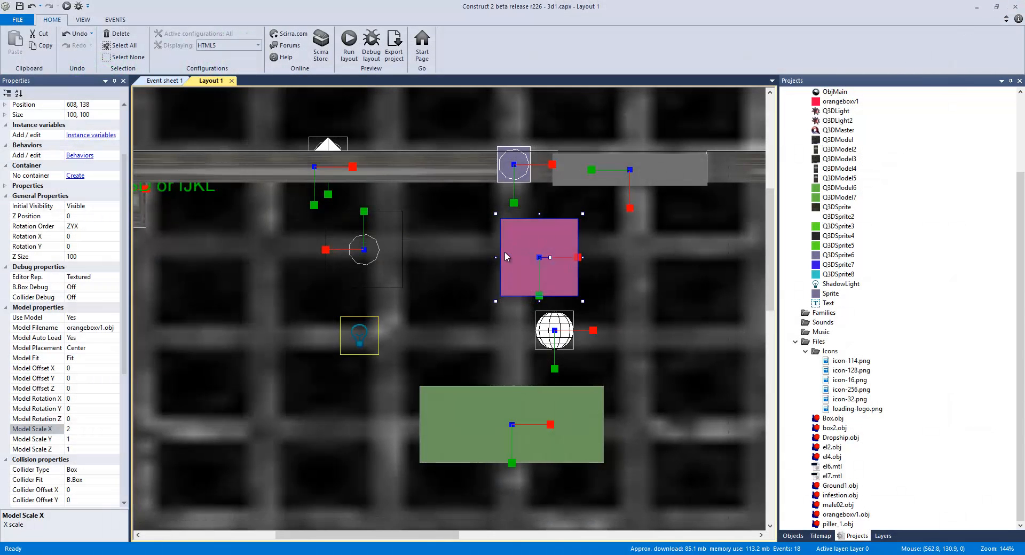
{"action": "mouse_move", "coordinate": [73, 492]}
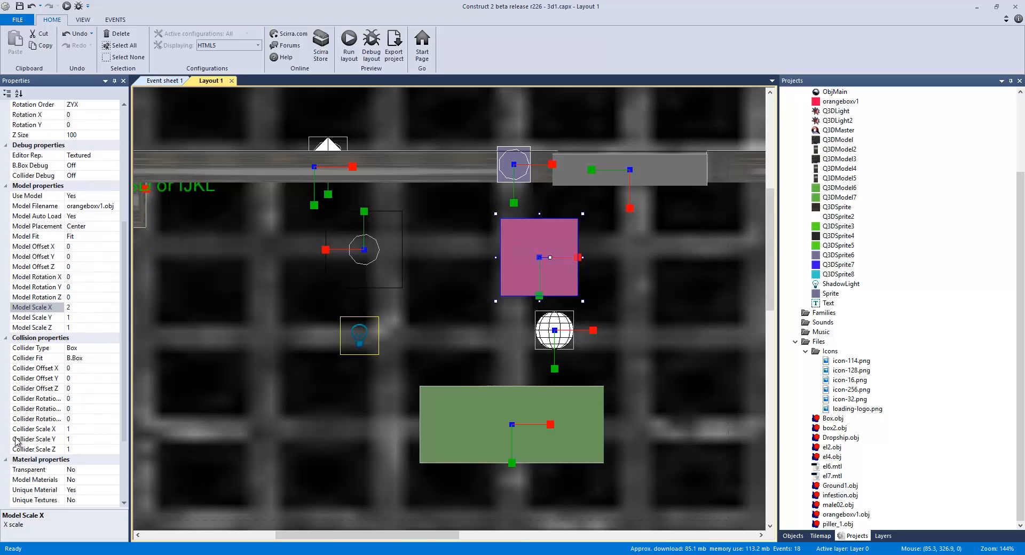
{"action": "scroll", "scroll_direction": "down", "scroll_amount": 3}
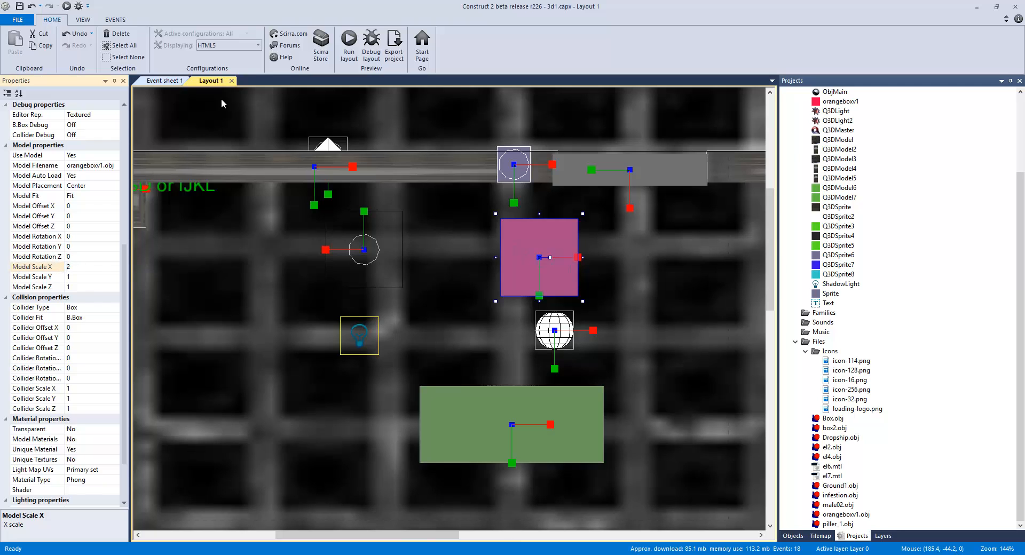
{"action": "left_click", "coordinate": [511, 424]}
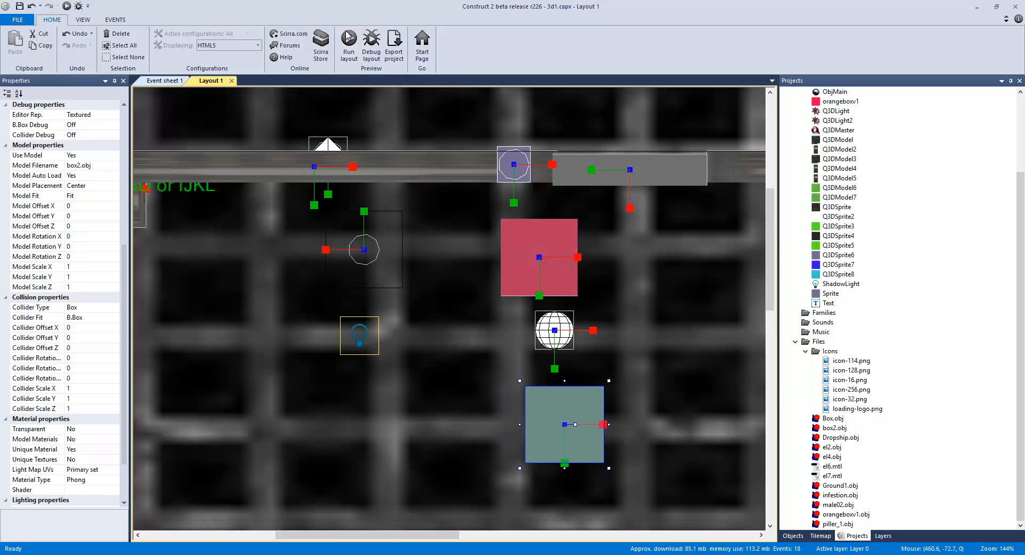
- Run and close a preview, then set box2's Collider Scale X to 2
{"action": "left_click", "coordinate": [348, 42]}
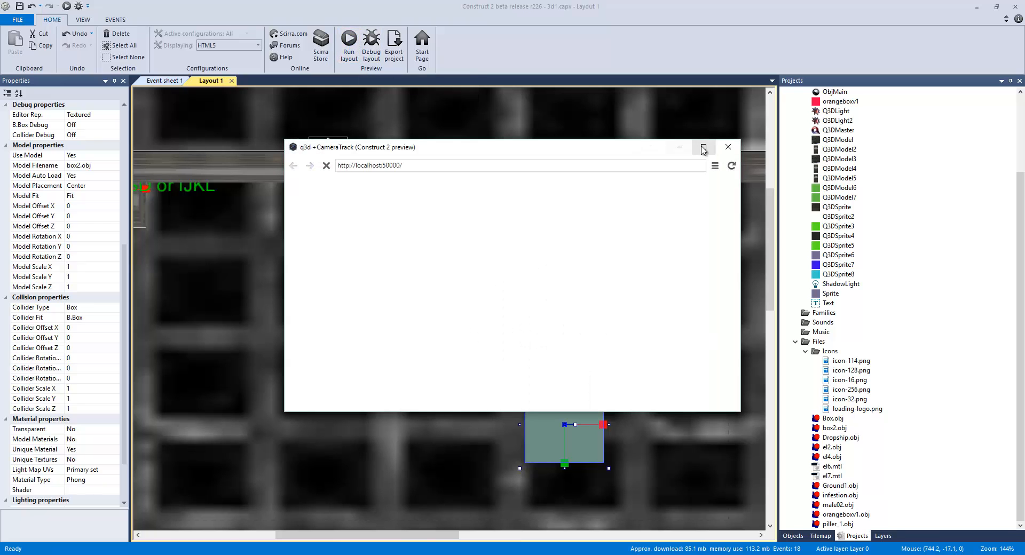
{"action": "left_click", "coordinate": [704, 146]}
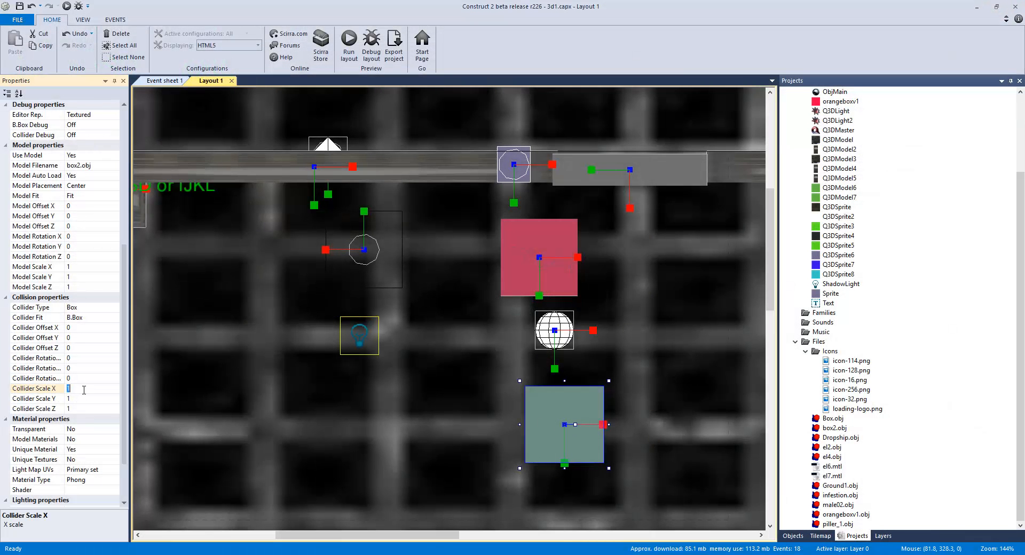
{"action": "type", "text": "2"}
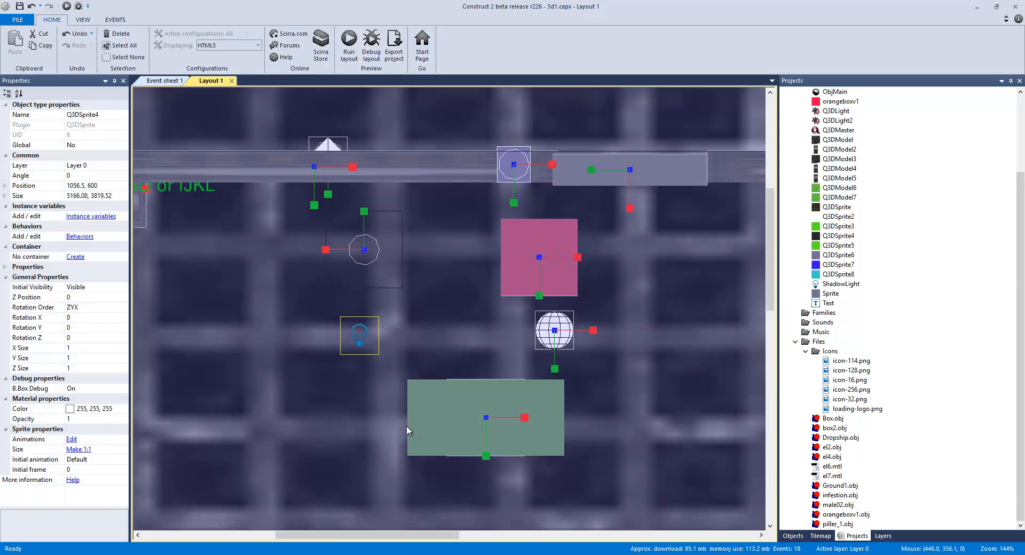
- Set the box2 crate's Model Scale X to 2, then run and close a preview to check it
{"action": "left_click", "coordinate": [484, 417]}
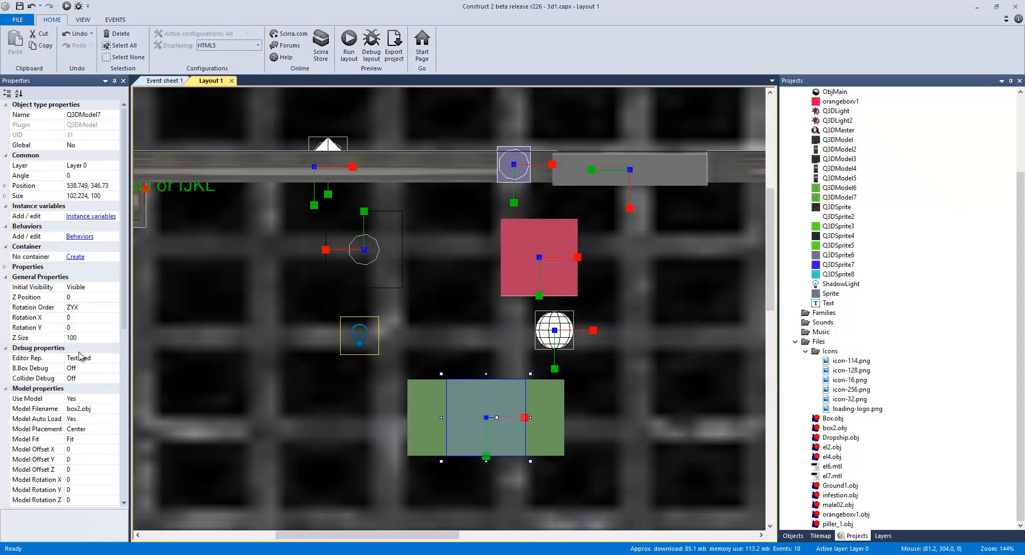
{"action": "scroll", "scroll_direction": "down", "scroll_amount": 3}
{"action": "type", "text": "1"}
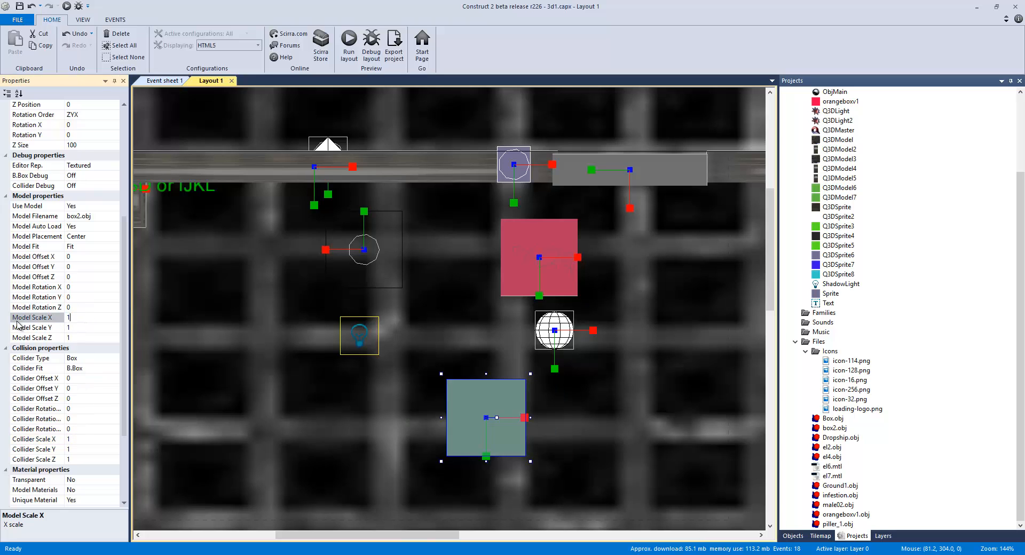
{"action": "type", "text": "2"}
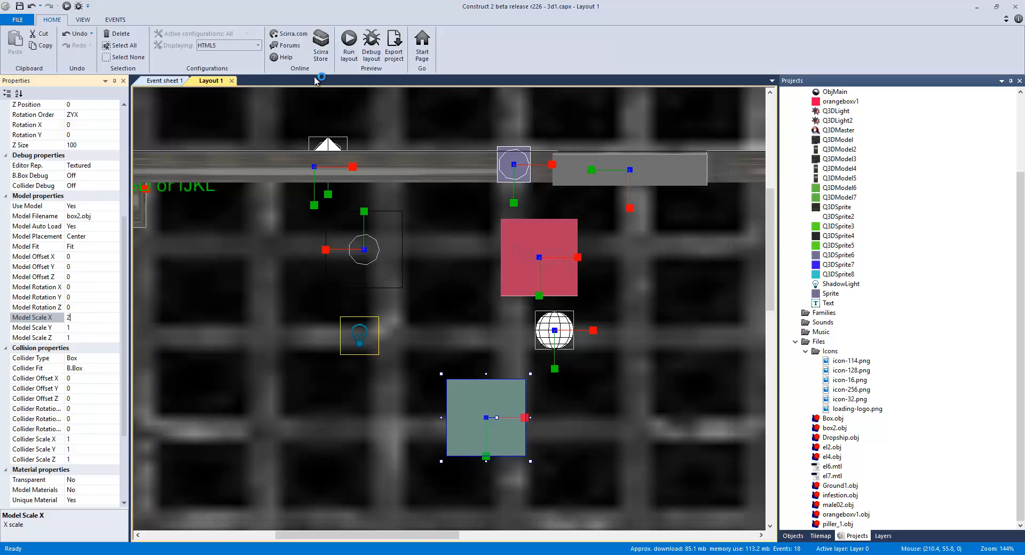
{"action": "left_click", "coordinate": [348, 40]}
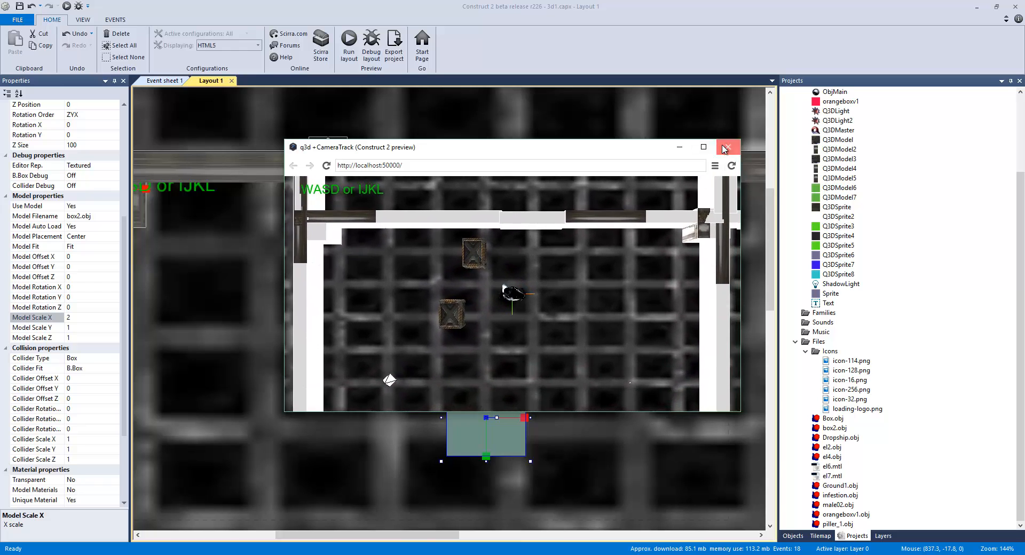
{"action": "left_click", "coordinate": [727, 146]}
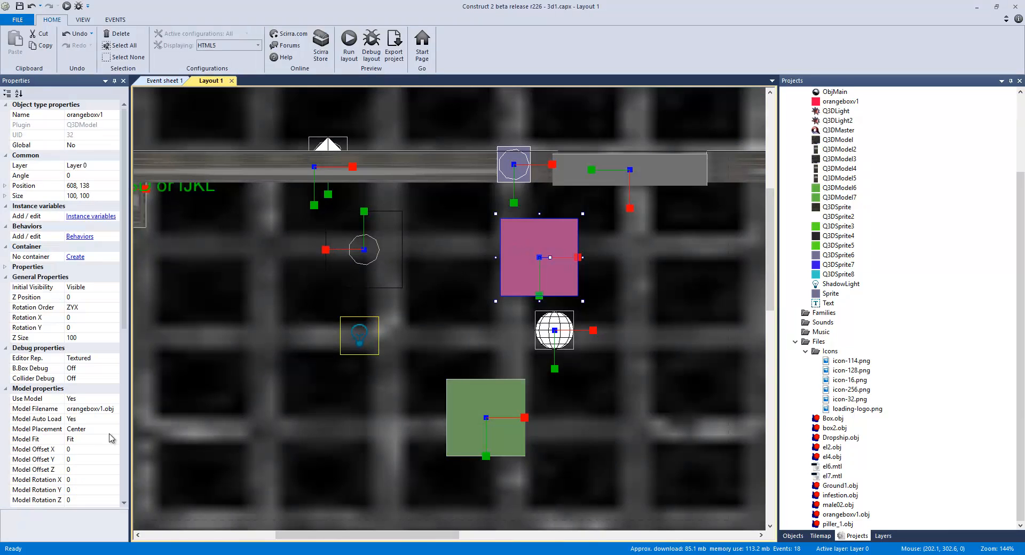